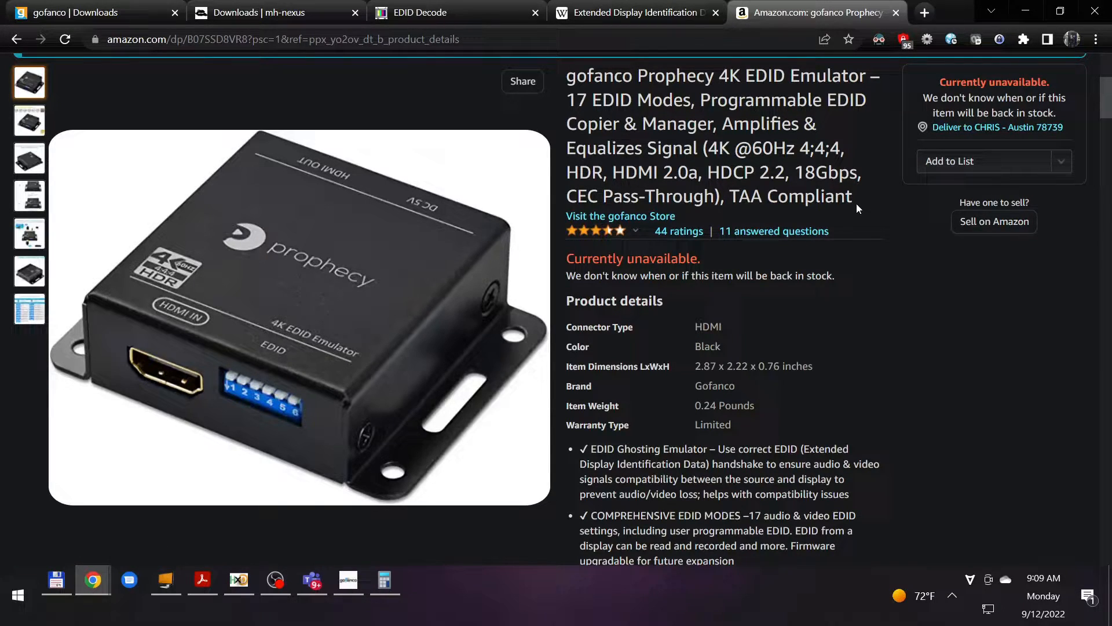
{"action": "mouse_move", "coordinate": [796, 295]}
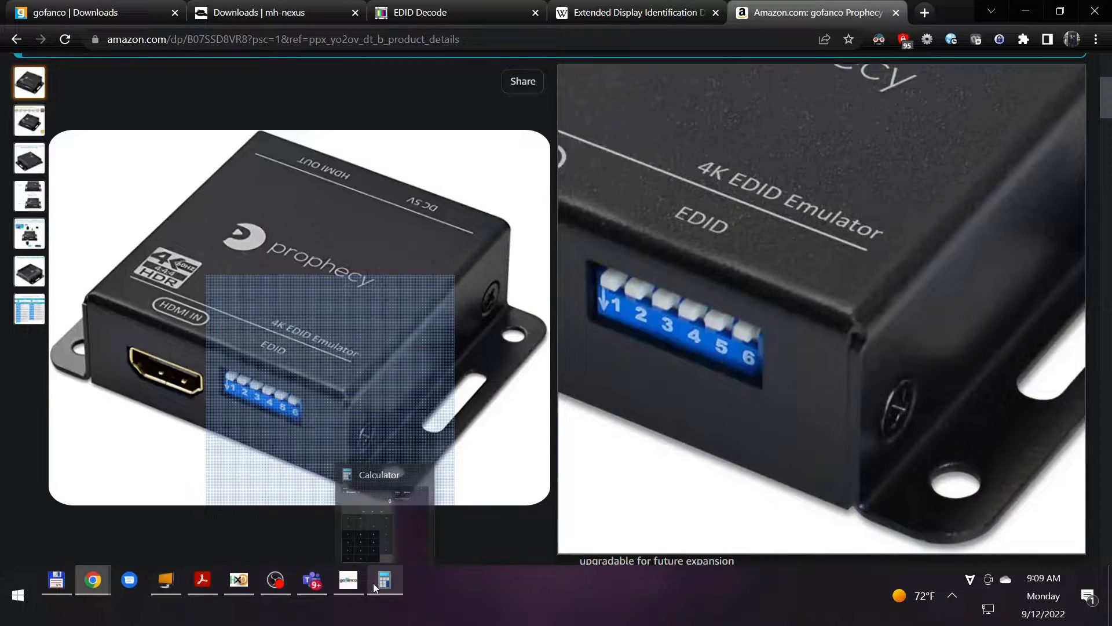
- Bring up the gofanco emulator's PDF manual at its DIP switch mode table
{"action": "left_click", "coordinate": [202, 581]}
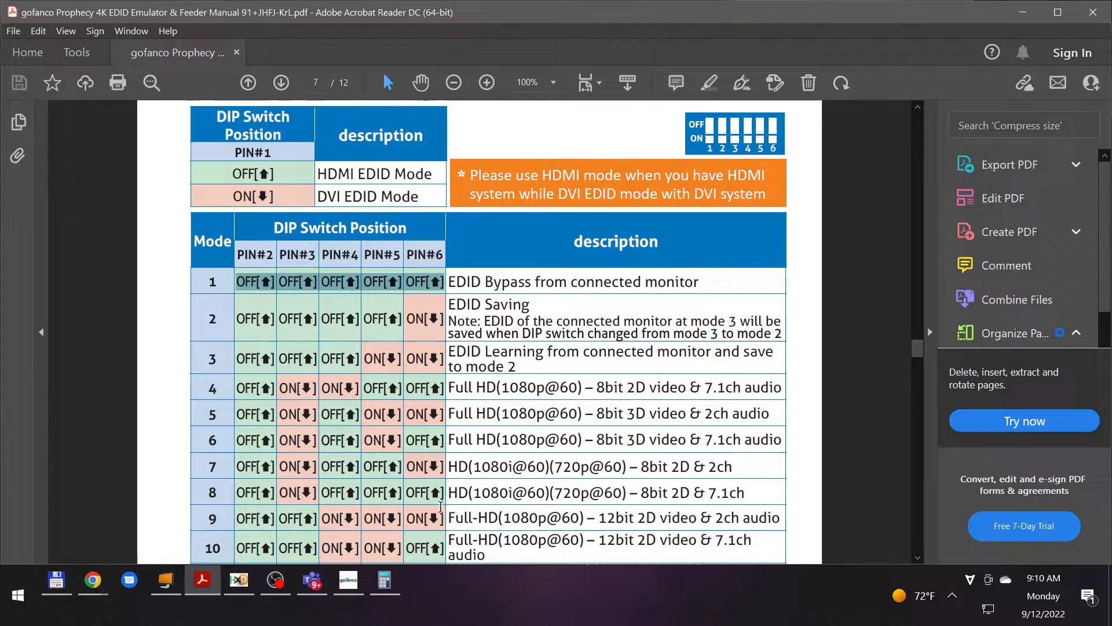
- Launch the HDMI 2.0 Tool utility over the manual
{"action": "left_click", "coordinate": [349, 582]}
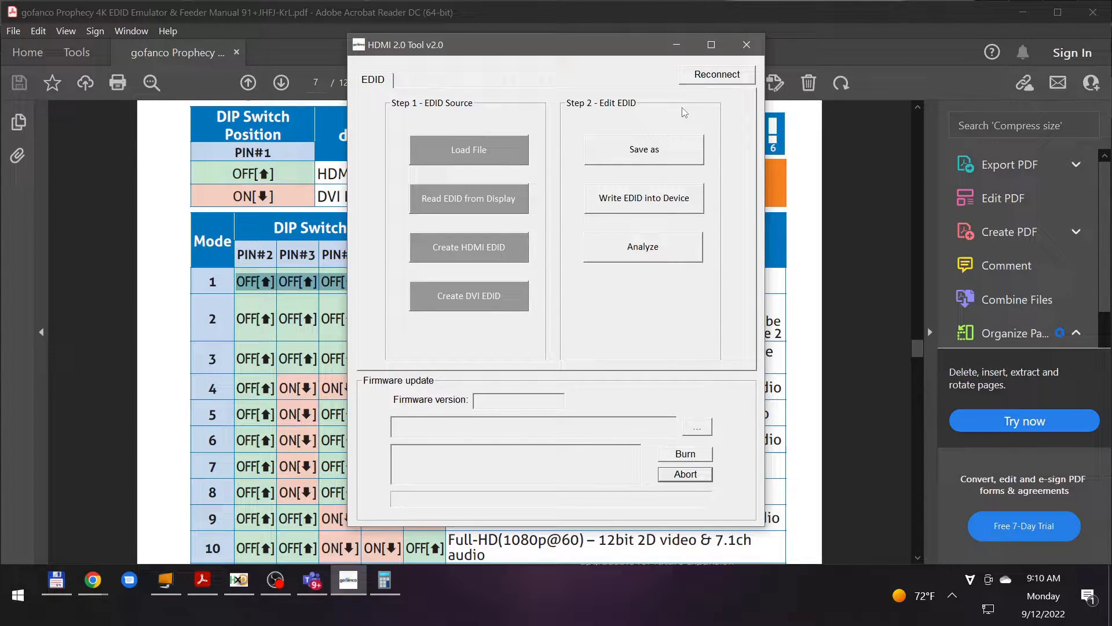
{"action": "mouse_move", "coordinate": [713, 96]}
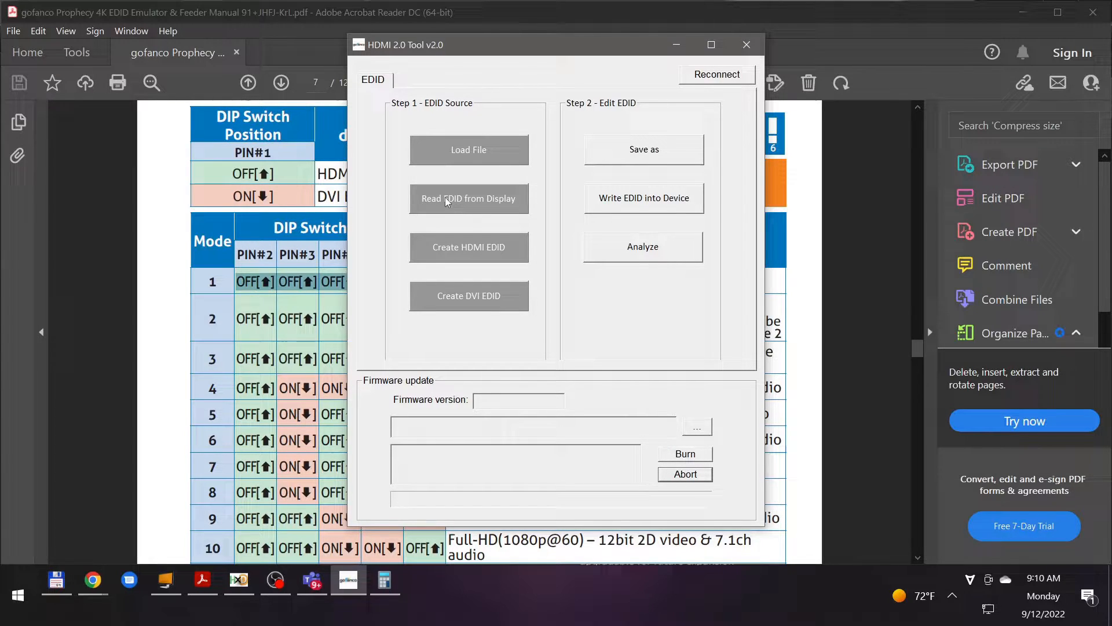
{"action": "mouse_move", "coordinate": [495, 206]}
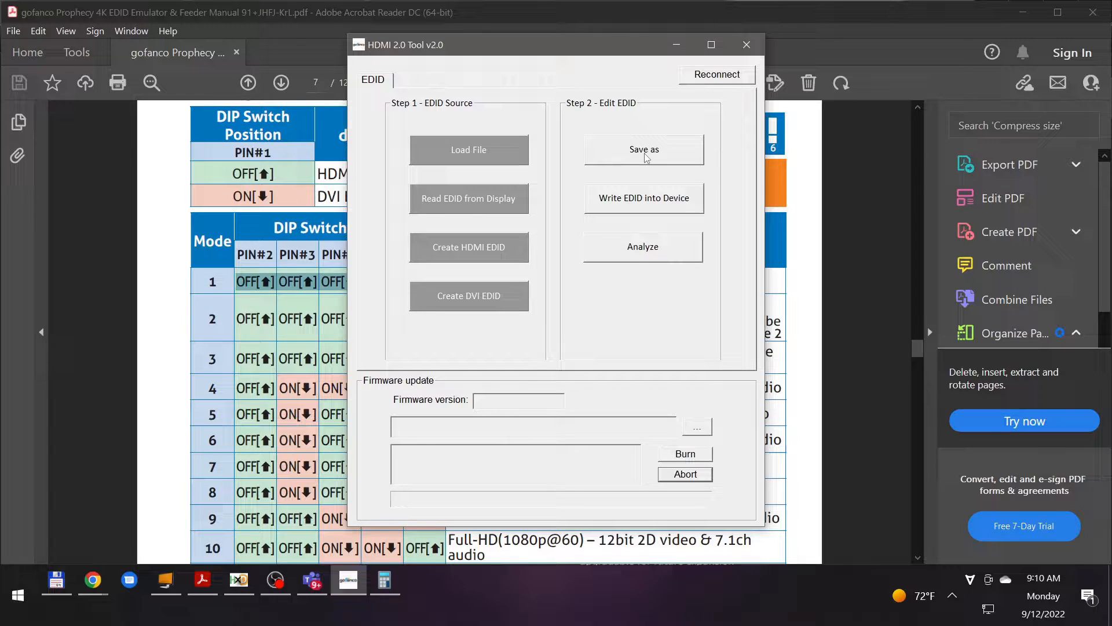
- Start Save As in HDMI 2.0 Tool, browse the existing EDID .bin files, and cancel without saving
{"action": "left_click", "coordinate": [643, 150]}
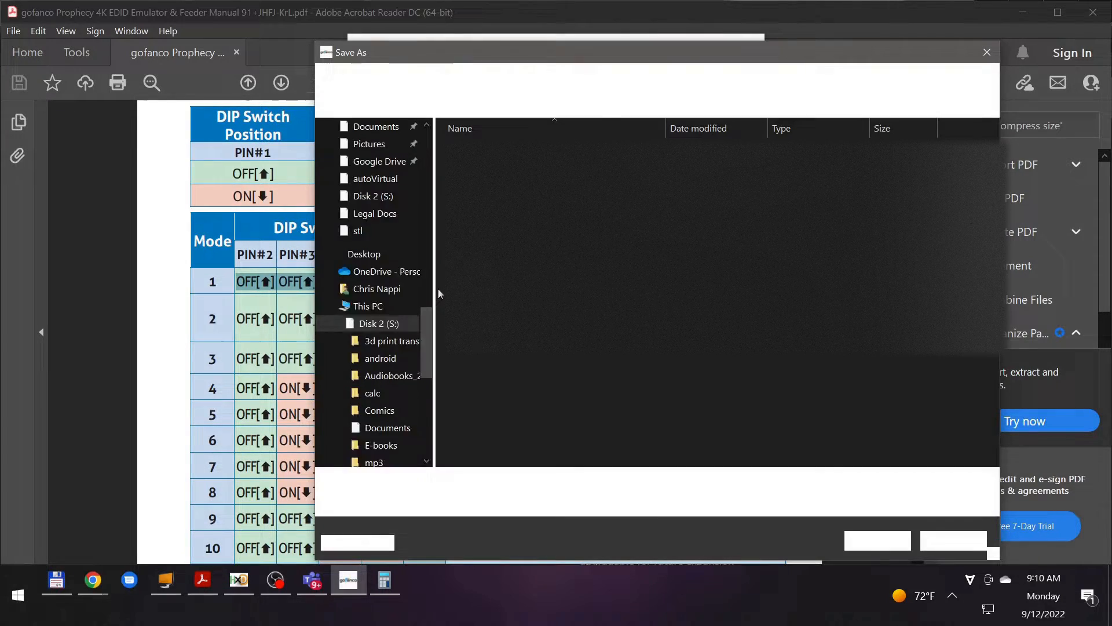
{"action": "left_click", "coordinate": [378, 323]}
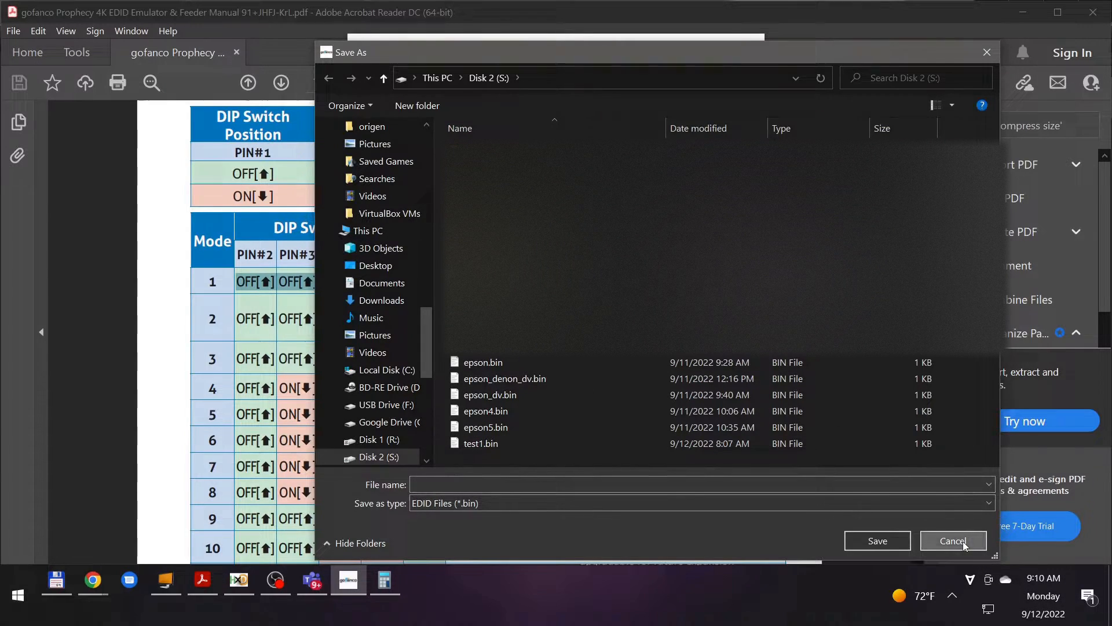
{"action": "left_click", "coordinate": [952, 541]}
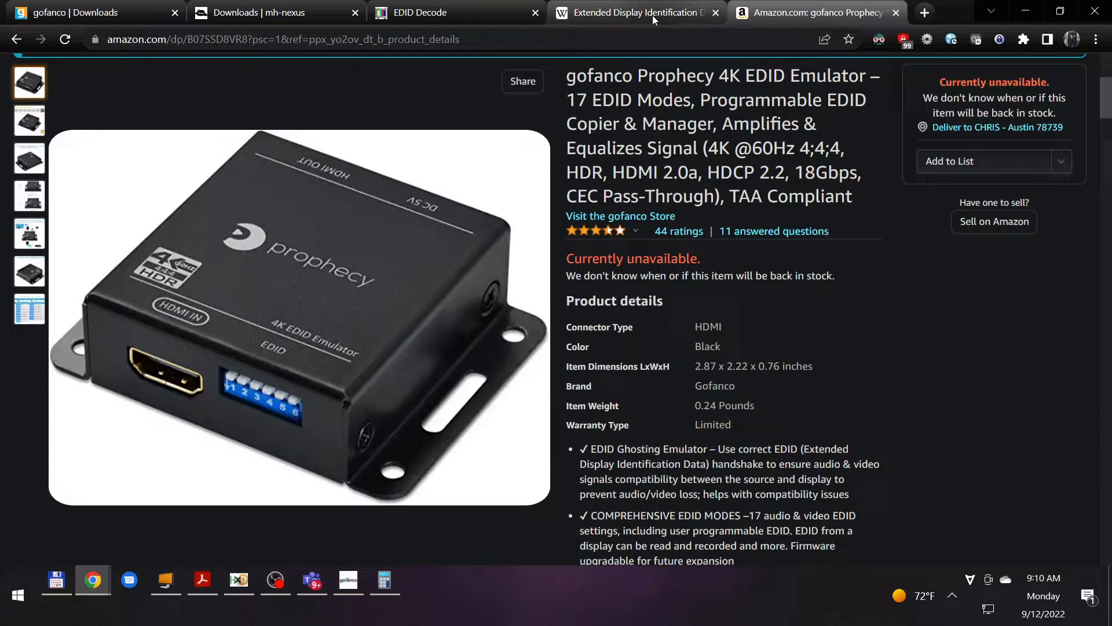
- Load epson_denon.bin into EDID Decode and review the DENON-AVR blocks down to the FAIL conformity result
{"action": "left_click", "coordinate": [425, 13]}
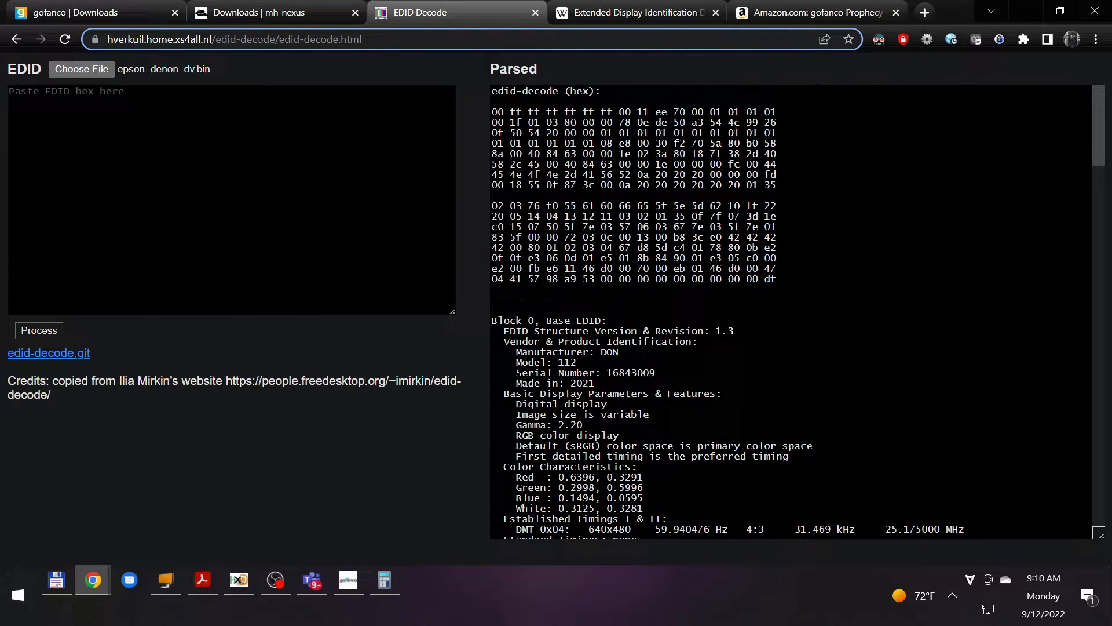
{"action": "left_click", "coordinate": [81, 69]}
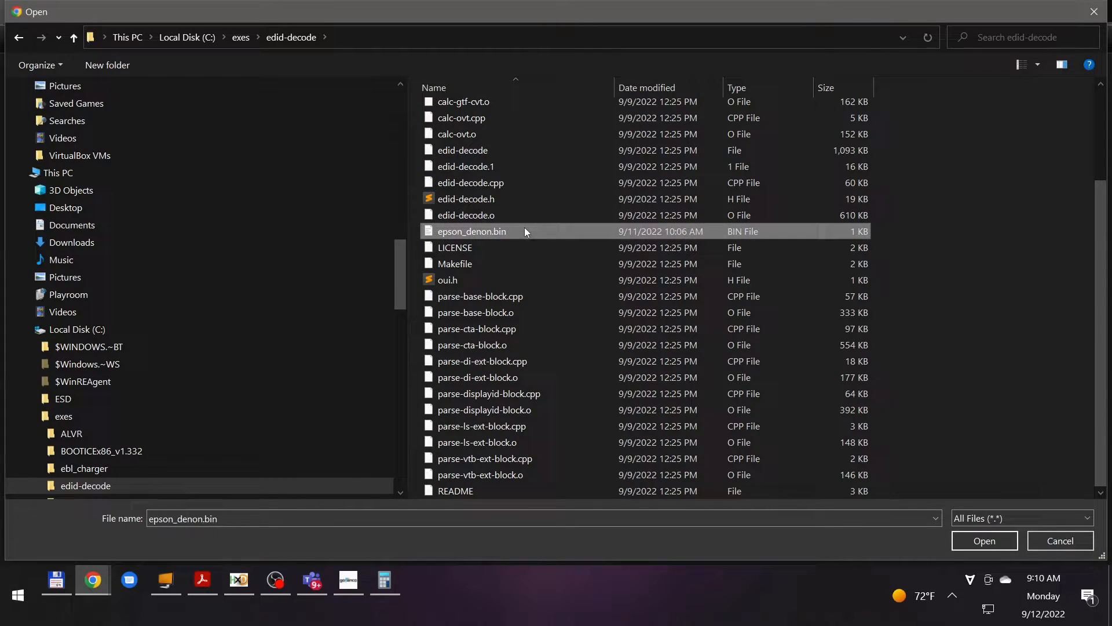
{"action": "left_click", "coordinate": [984, 541]}
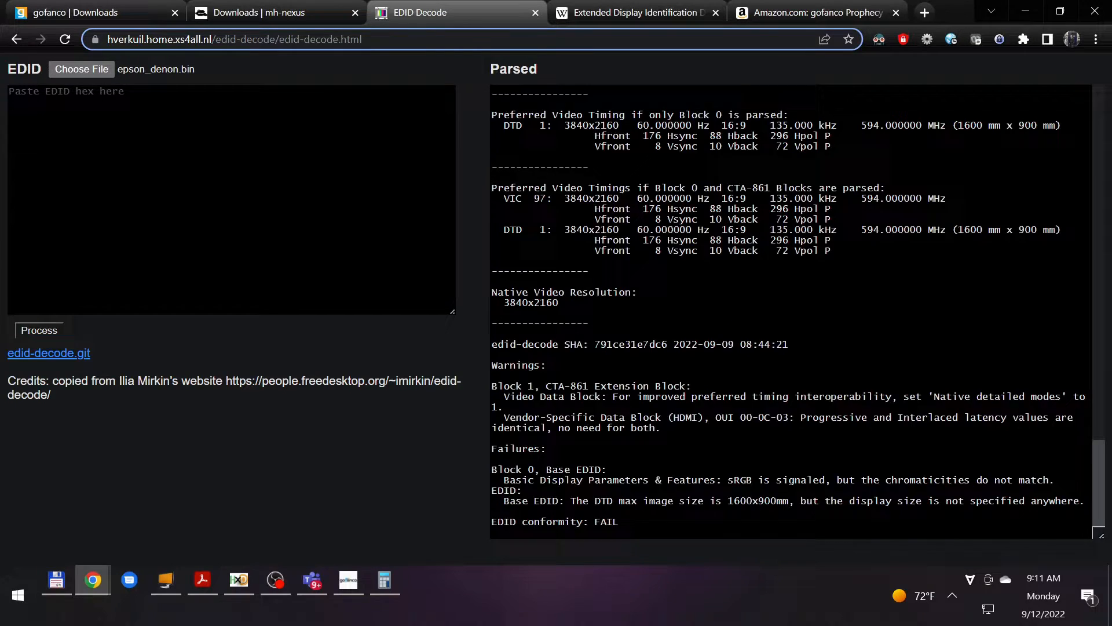
{"action": "scroll", "scroll_direction": "down", "scroll_amount": 3}
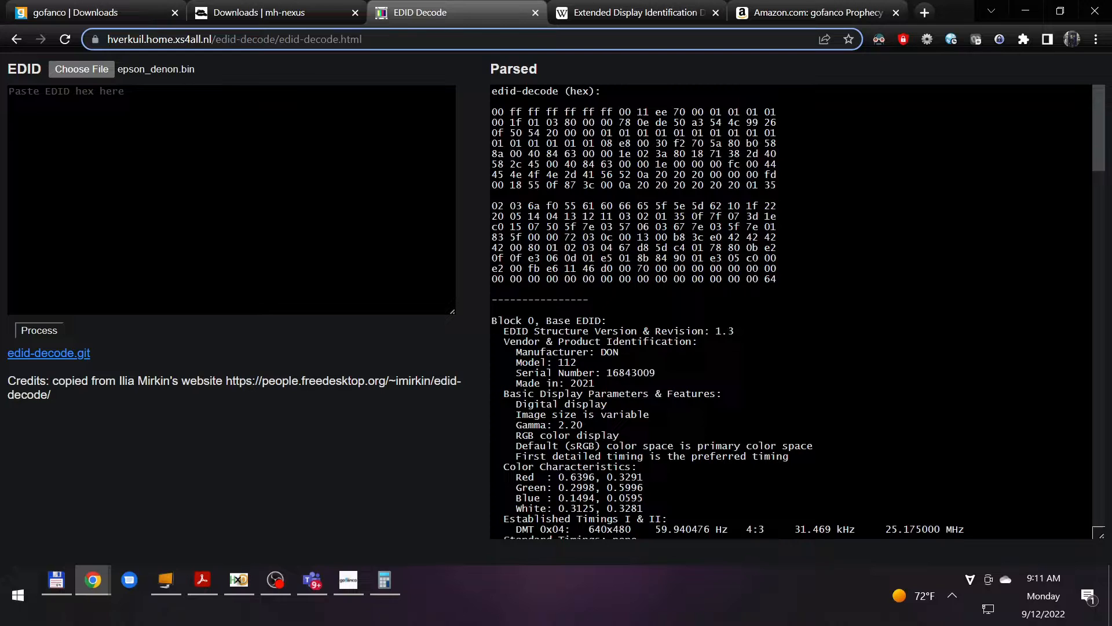
{"action": "scroll", "scroll_direction": "down", "scroll_amount": 3}
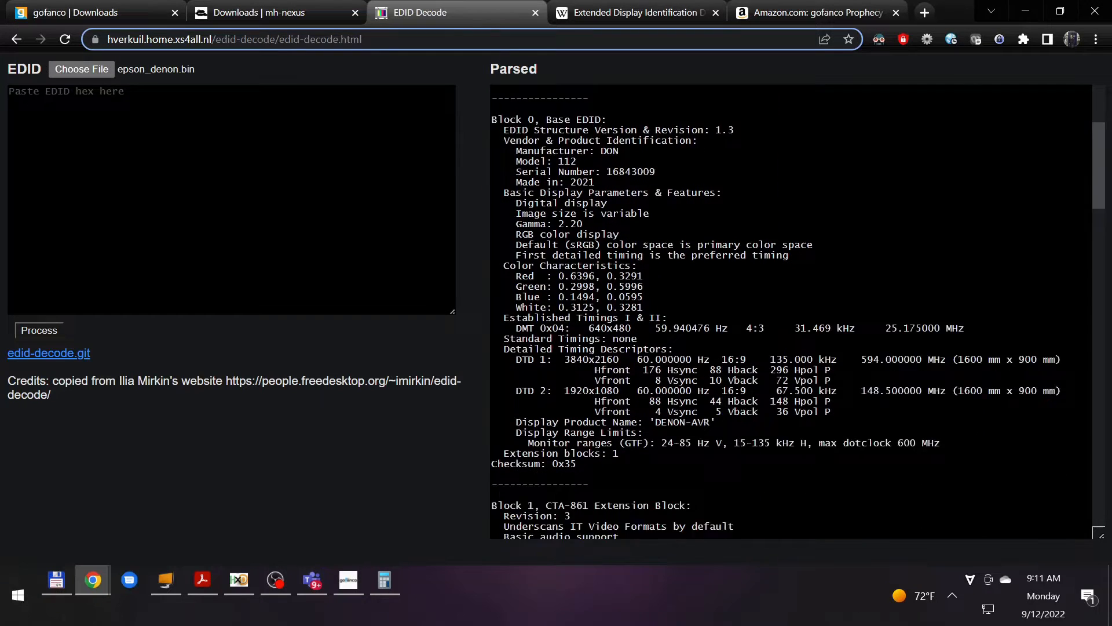
{"action": "scroll", "scroll_direction": "down", "scroll_amount": 3}
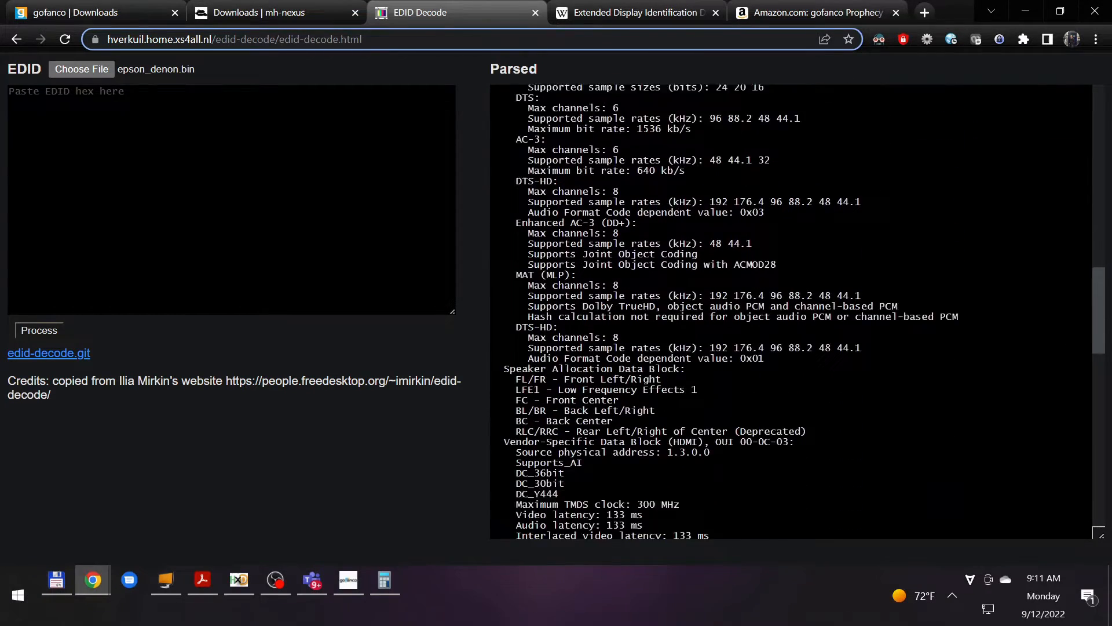
{"action": "scroll", "scroll_direction": "down", "scroll_amount": 3}
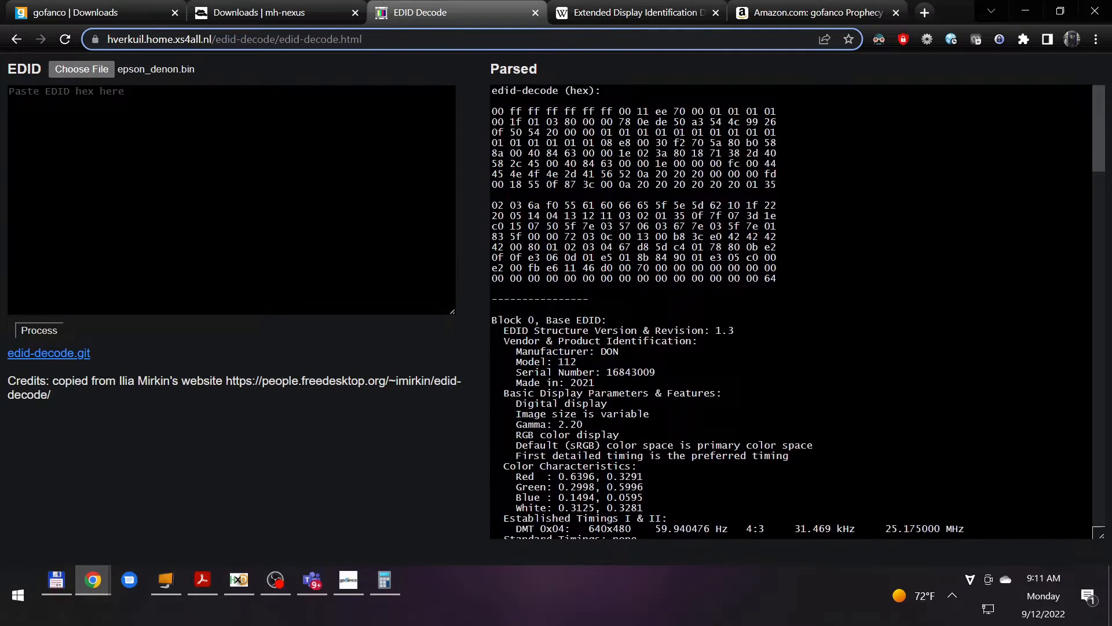
{"action": "scroll", "scroll_direction": "down", "scroll_amount": 3}
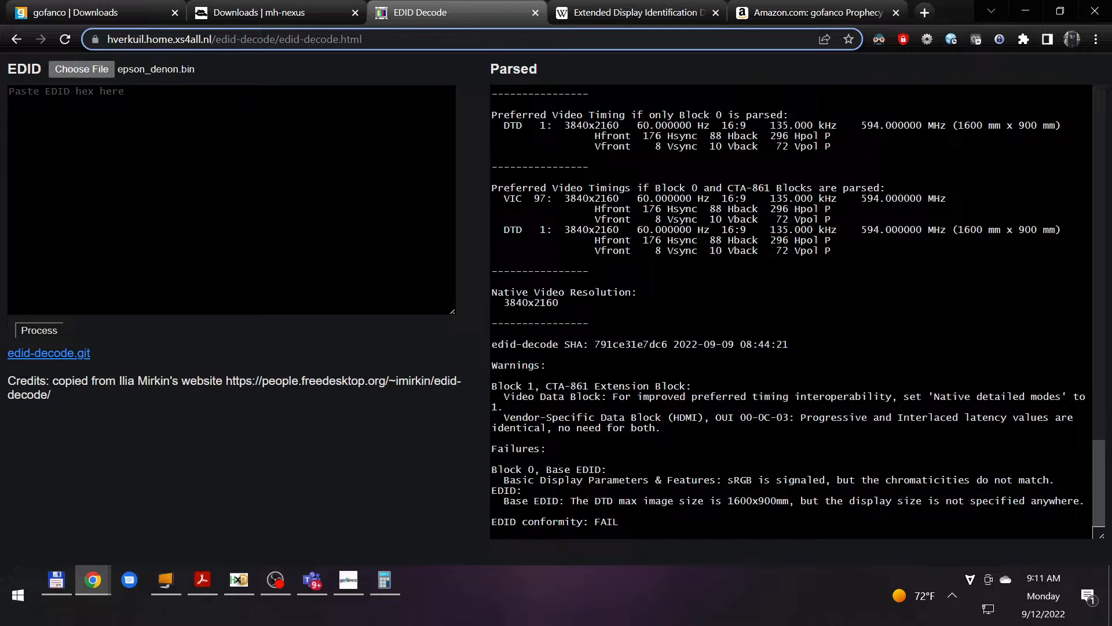
- Show the mh-nexus HxD downloads page and launch the HxD hex editor
{"action": "left_click", "coordinate": [277, 11]}
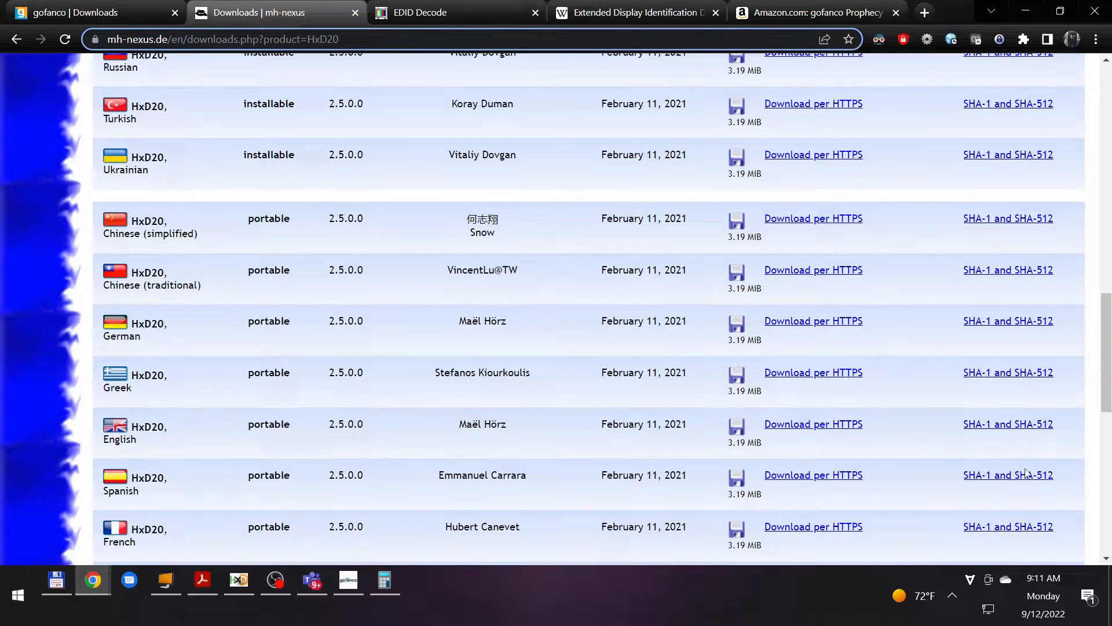
{"action": "left_click", "coordinate": [239, 581]}
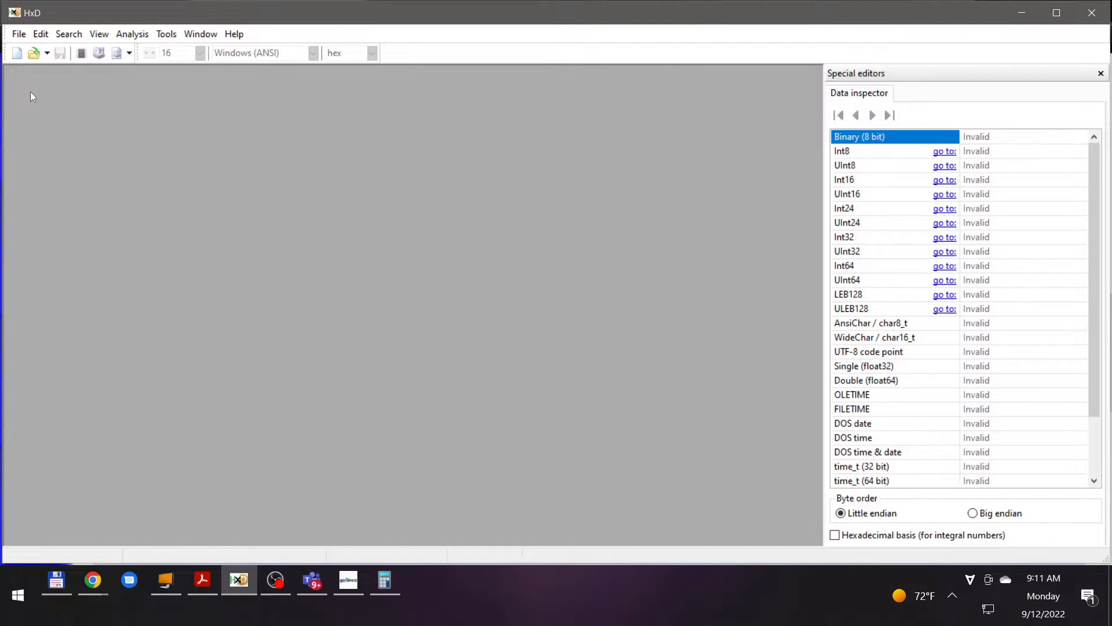
- Load epson_denon.bin in HxD and inspect its bytes, including the zero-filled last row
{"action": "left_click", "coordinate": [19, 33]}
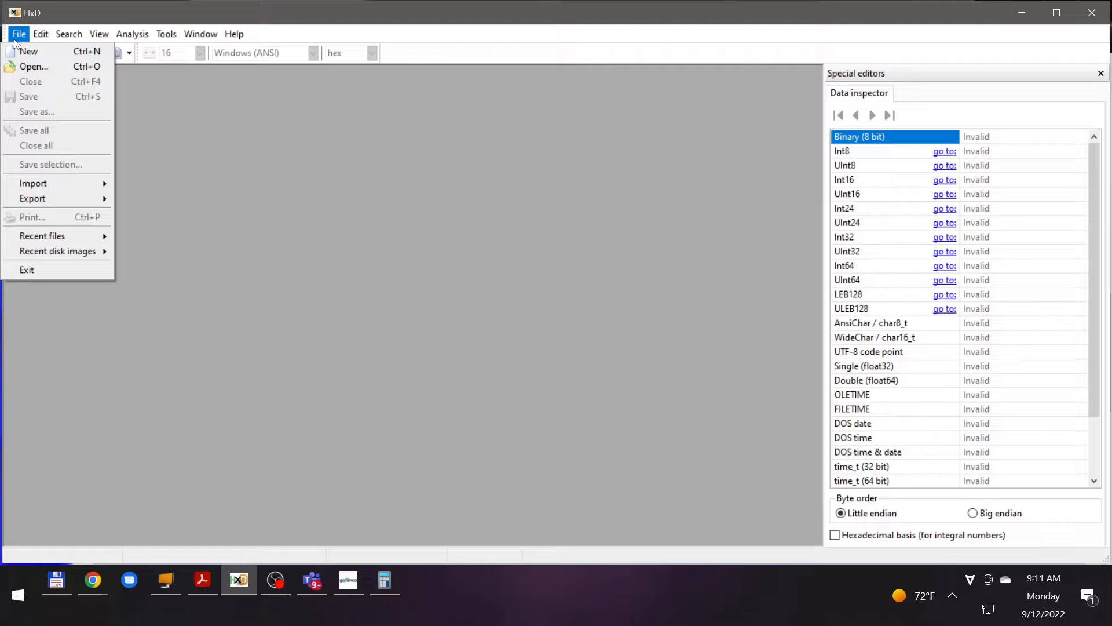
{"action": "left_click", "coordinate": [34, 66]}
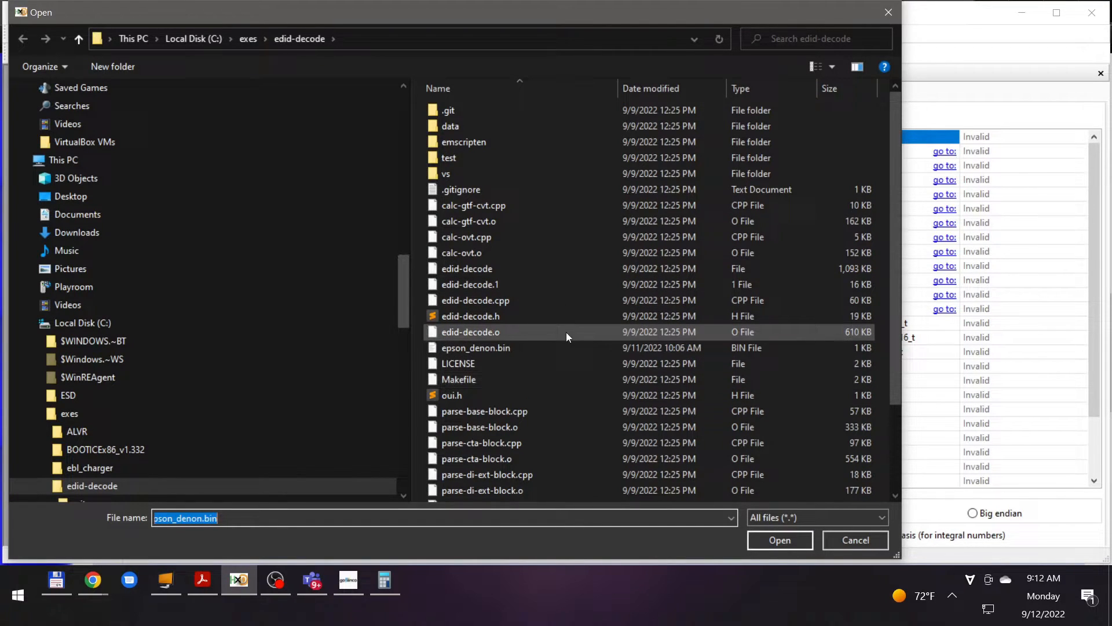
{"action": "left_click", "coordinate": [779, 540]}
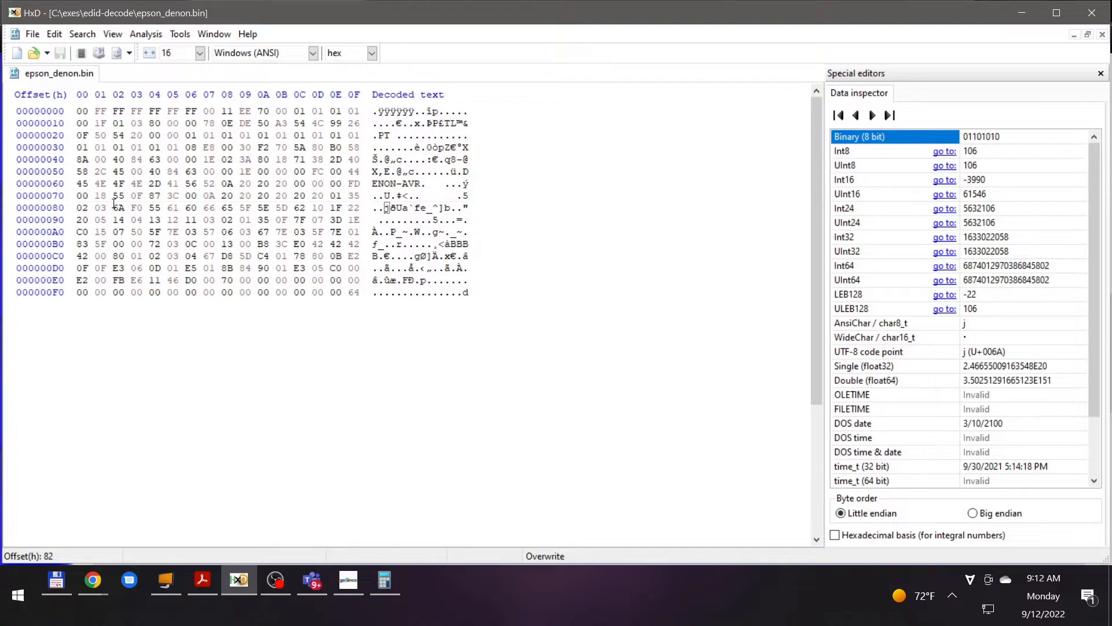
{"action": "left_click", "coordinate": [118, 208]}
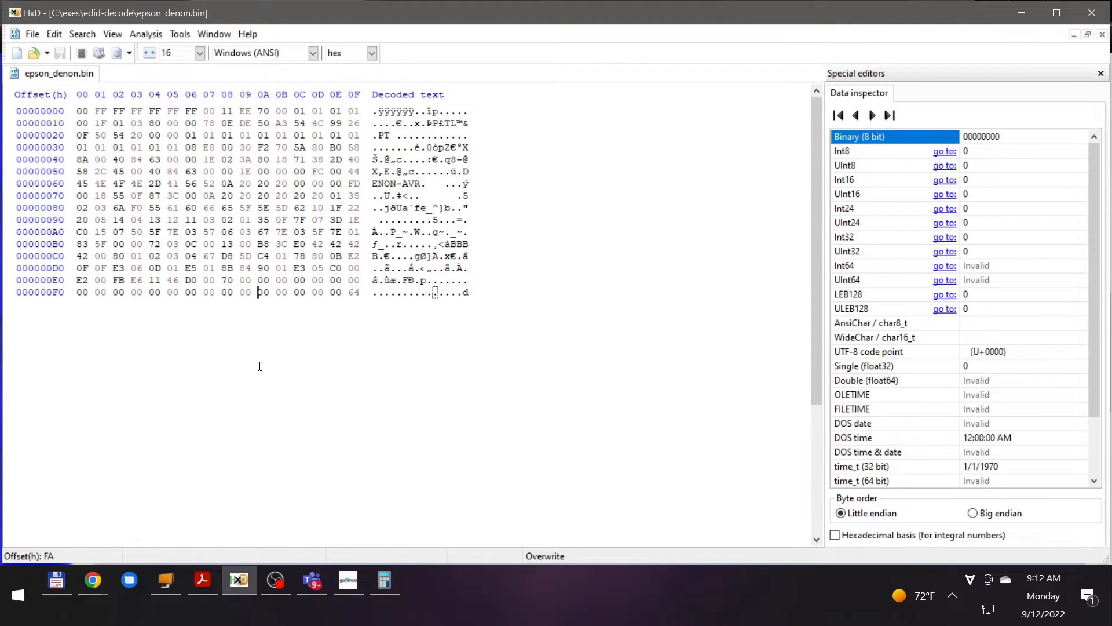
- Convert hex 6A to decimal 106 in Calculator's Programmer mode
{"action": "left_click", "coordinate": [385, 581]}
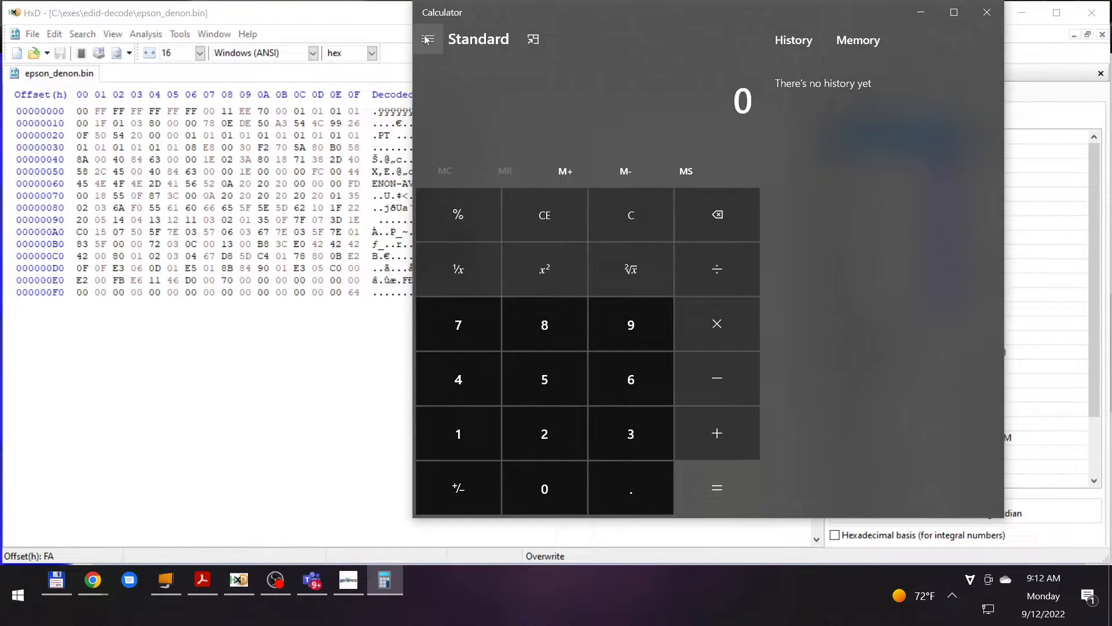
{"action": "left_click", "coordinate": [428, 39]}
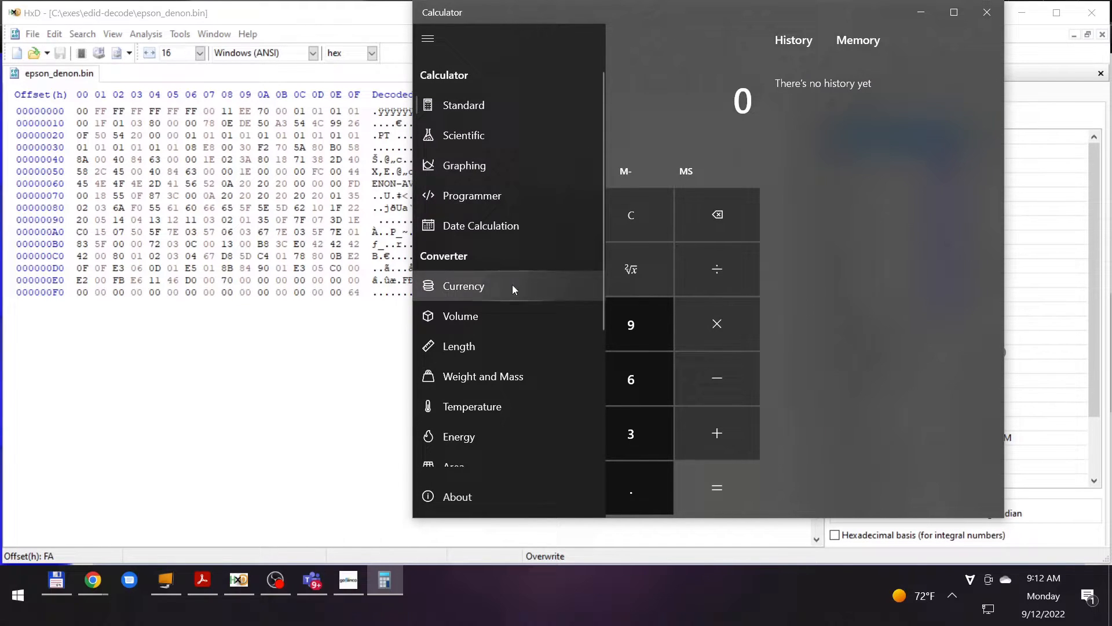
{"action": "left_click", "coordinate": [472, 195]}
{"action": "type", "text": "6A"}
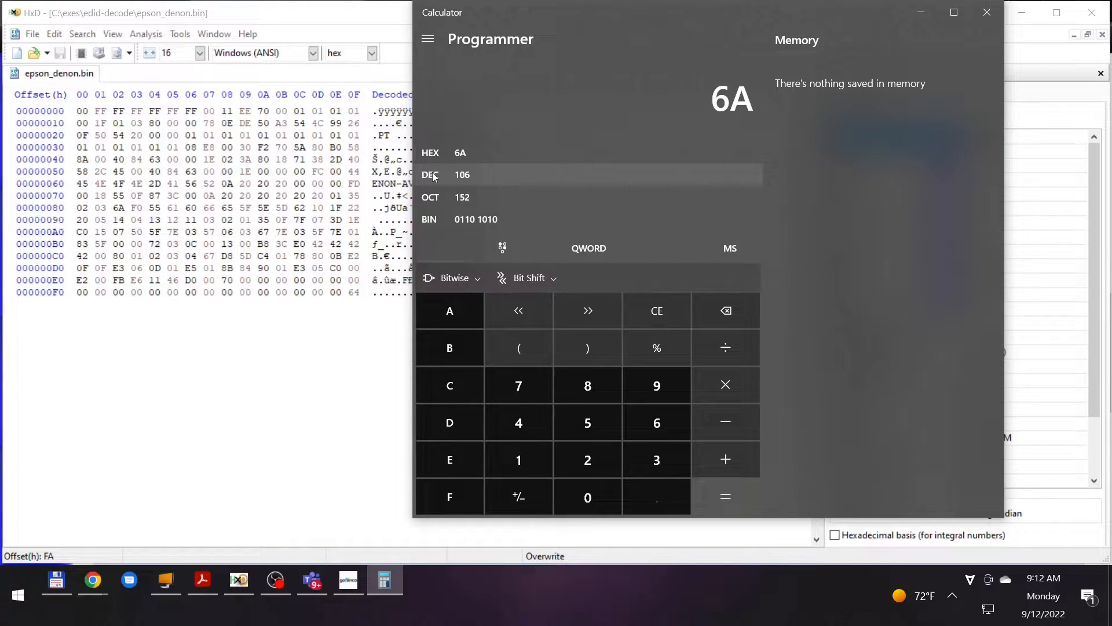
{"action": "left_click", "coordinate": [462, 175]}
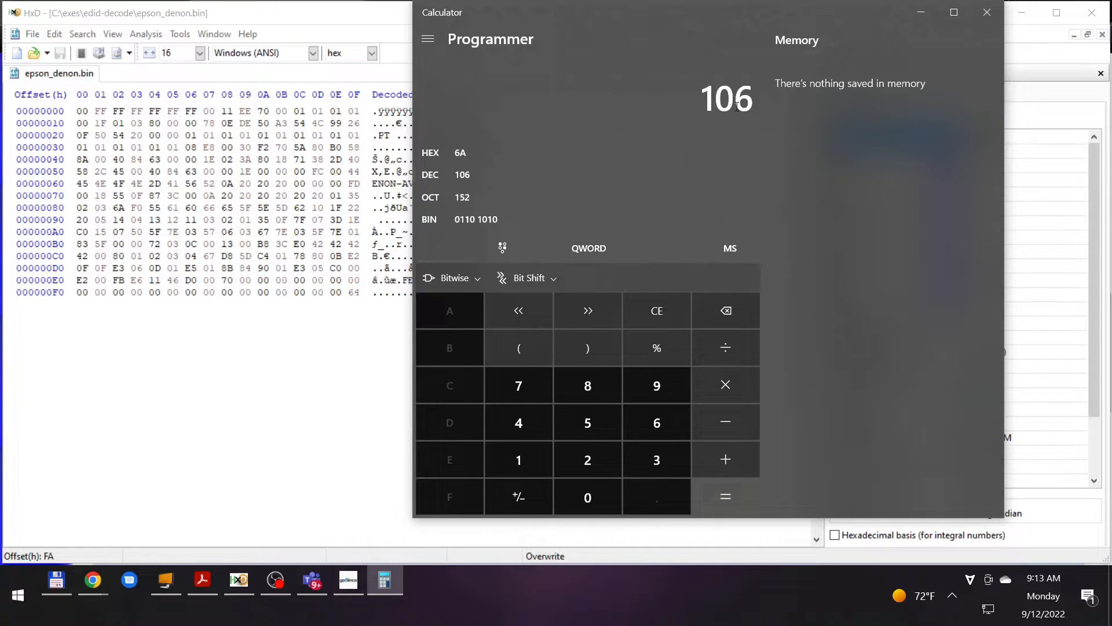
{"action": "mouse_move", "coordinate": [819, 463]}
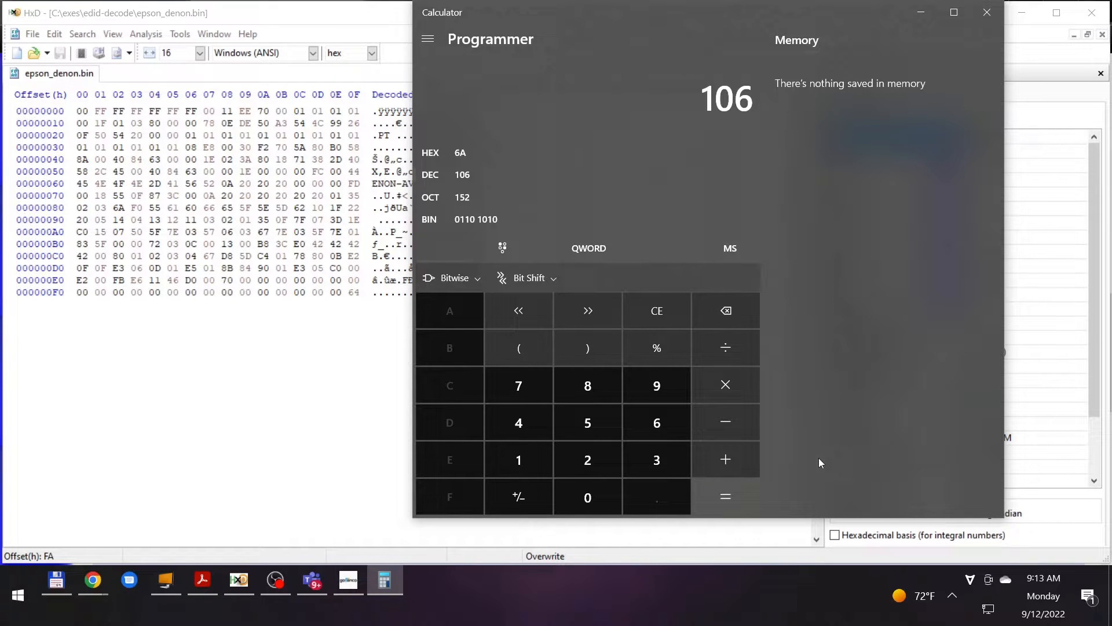
{"action": "mouse_move", "coordinate": [725, 459]}
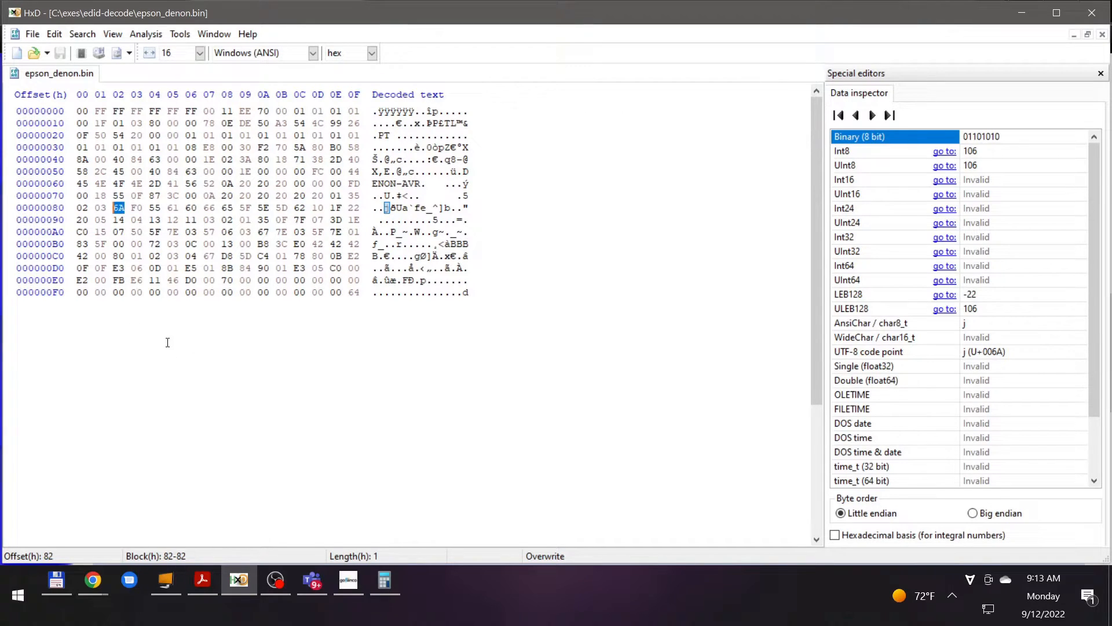
- Overwrite the block size byte at offset 82 from 6A to 76 and bring up the AVS Forum guide
{"action": "type", "text": "76"}
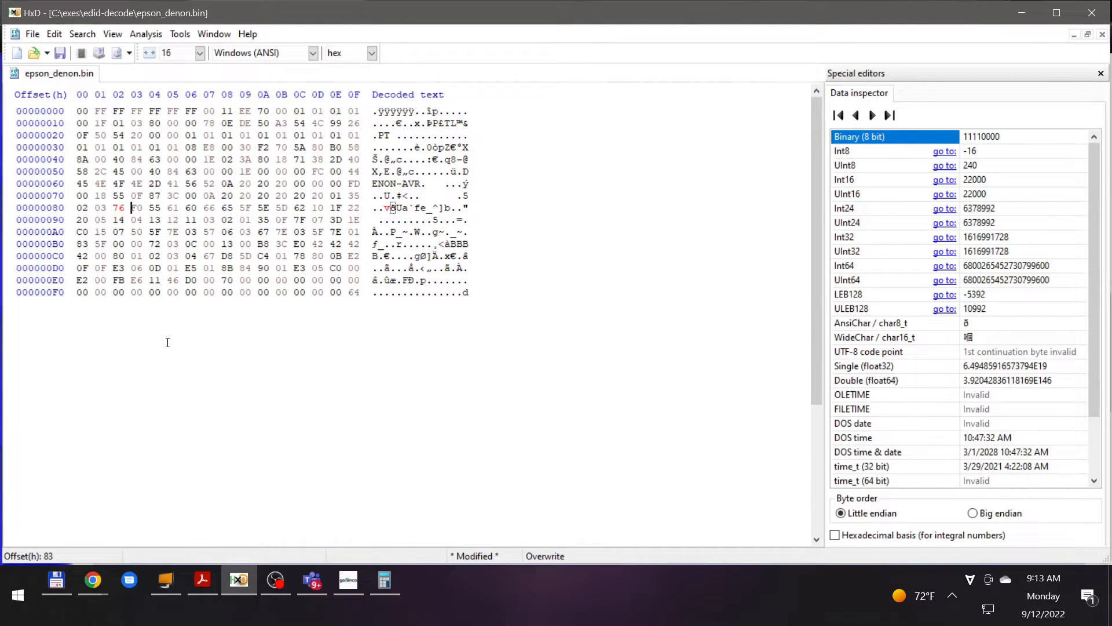
{"action": "left_click", "coordinate": [185, 292]}
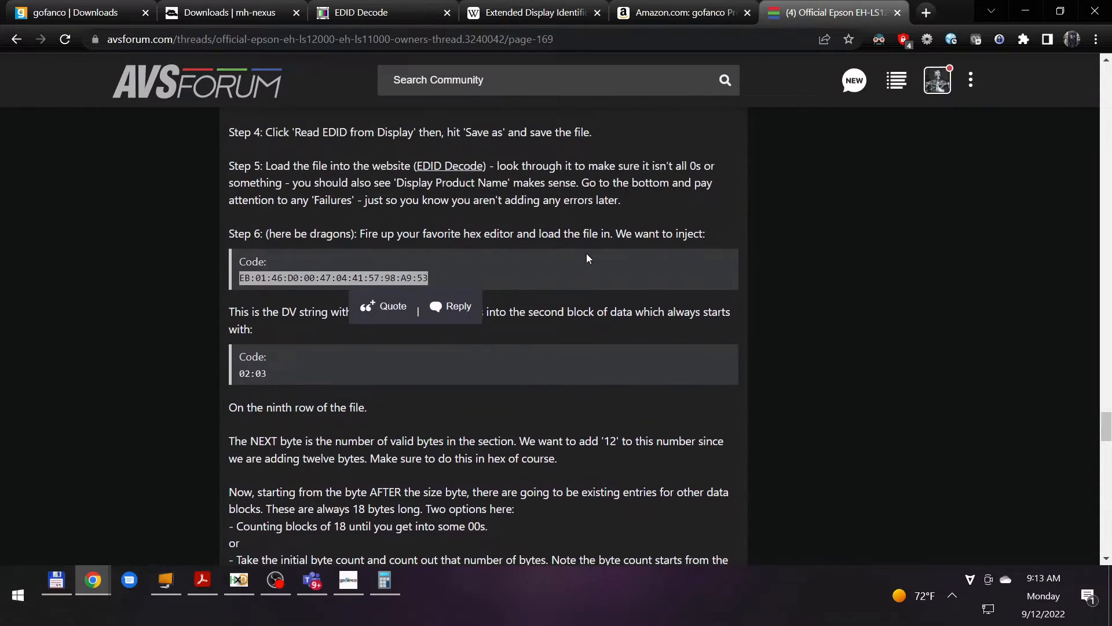
- Place HxD on the left half beside the AVS Forum EDID guide on the right
{"action": "scroll", "scroll_direction": "down", "scroll_amount": 3}
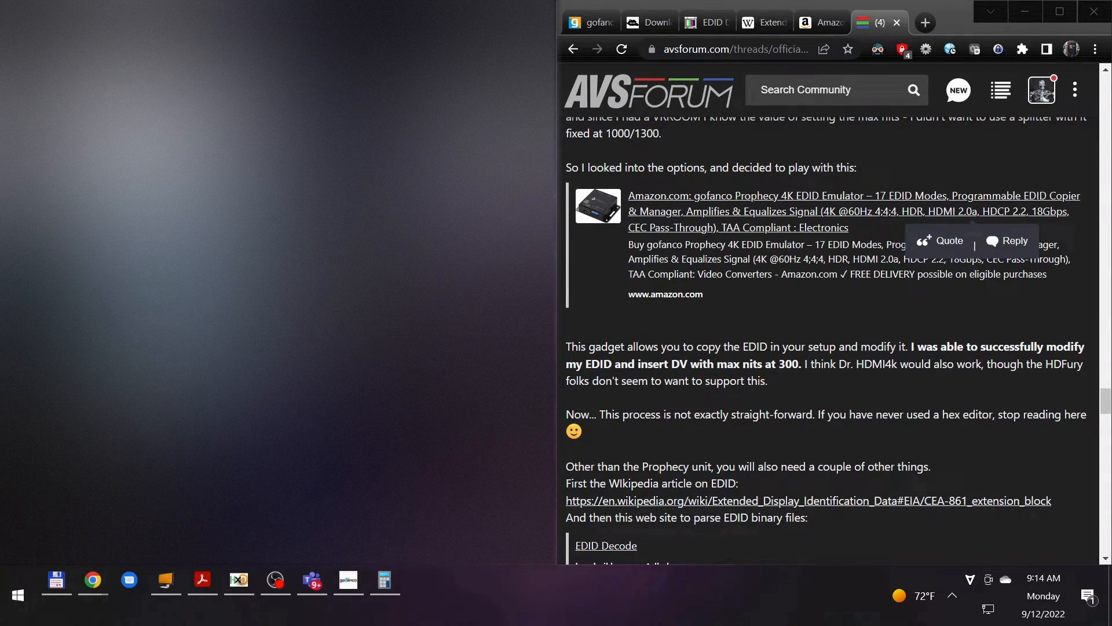
{"action": "left_click", "coordinate": [237, 580]}
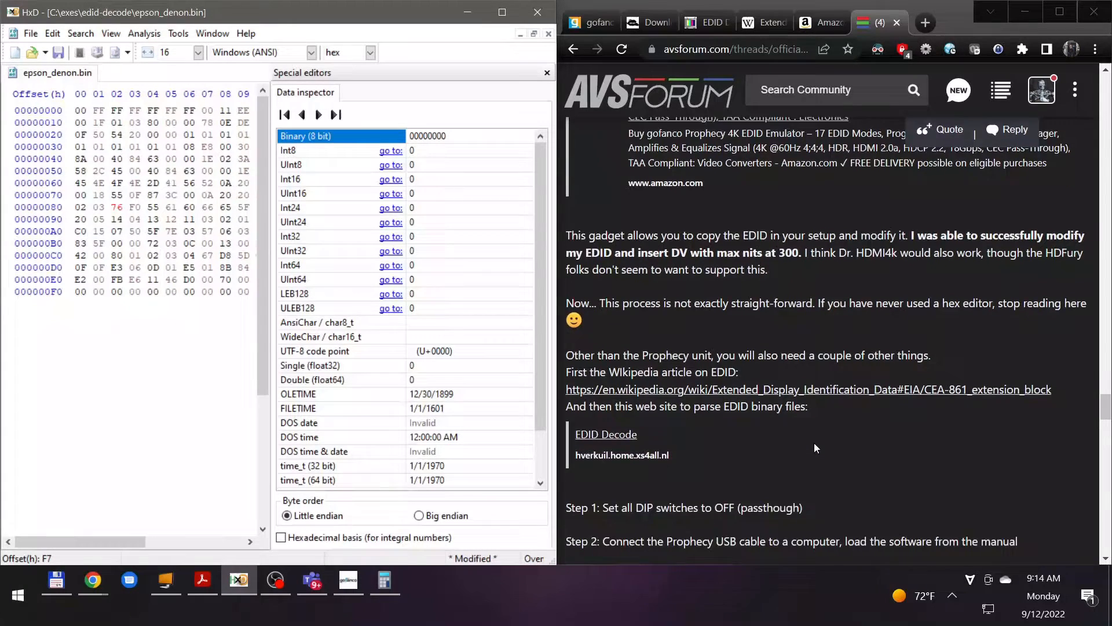
- Scroll the guide to Step 6's Dolby Vision string and select the empty byte at offset EA
{"action": "scroll", "scroll_direction": "down", "scroll_amount": 3}
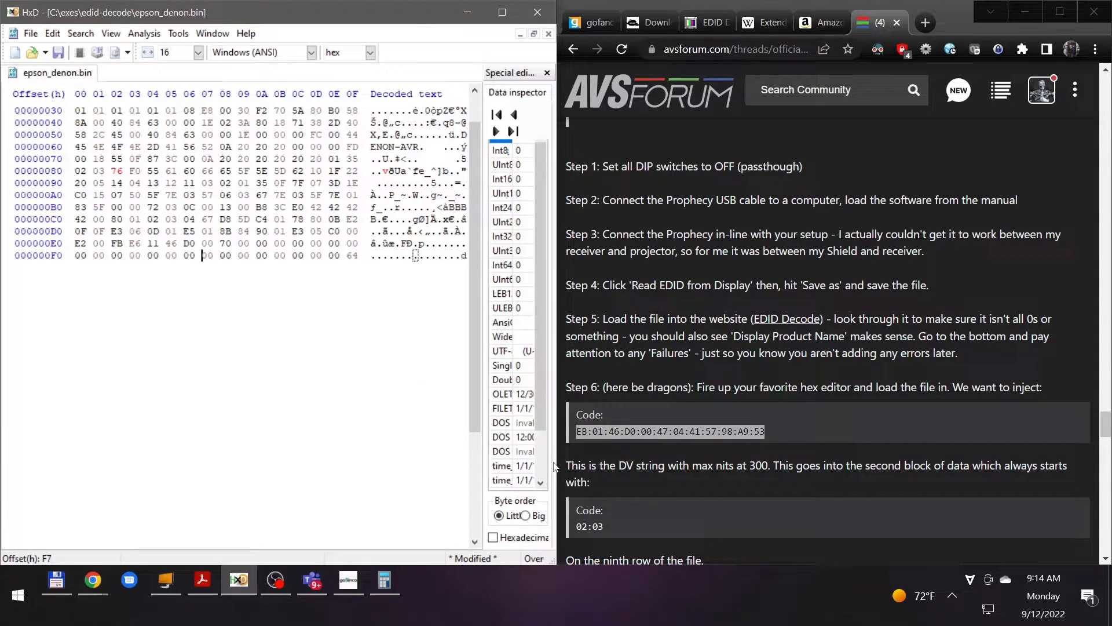
{"action": "left_click", "coordinate": [384, 580]}
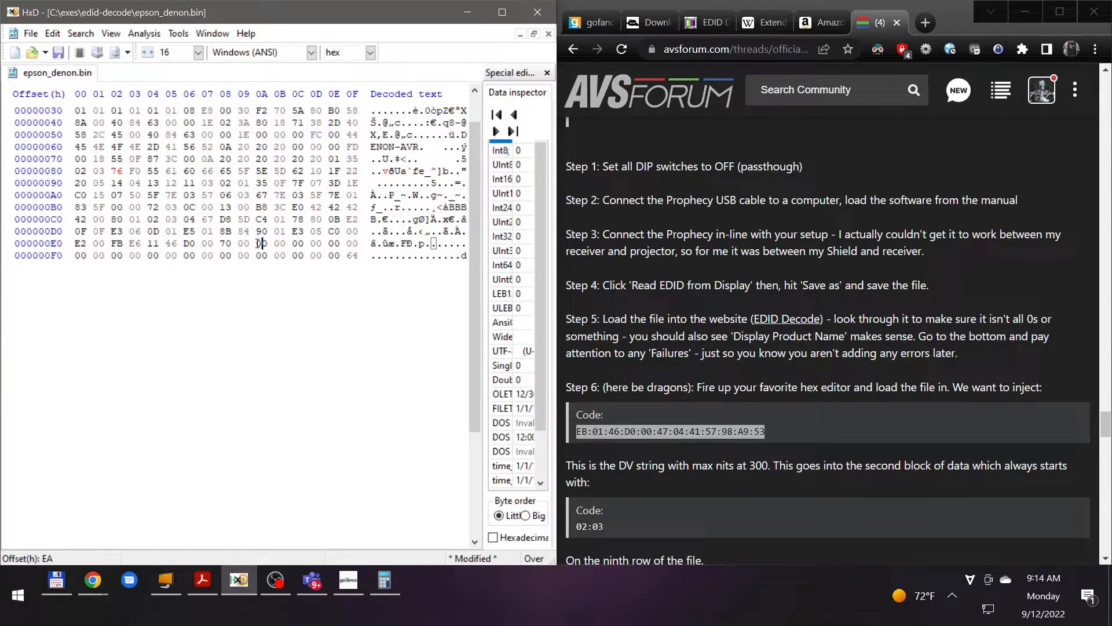
{"action": "type", "text": "E0"}
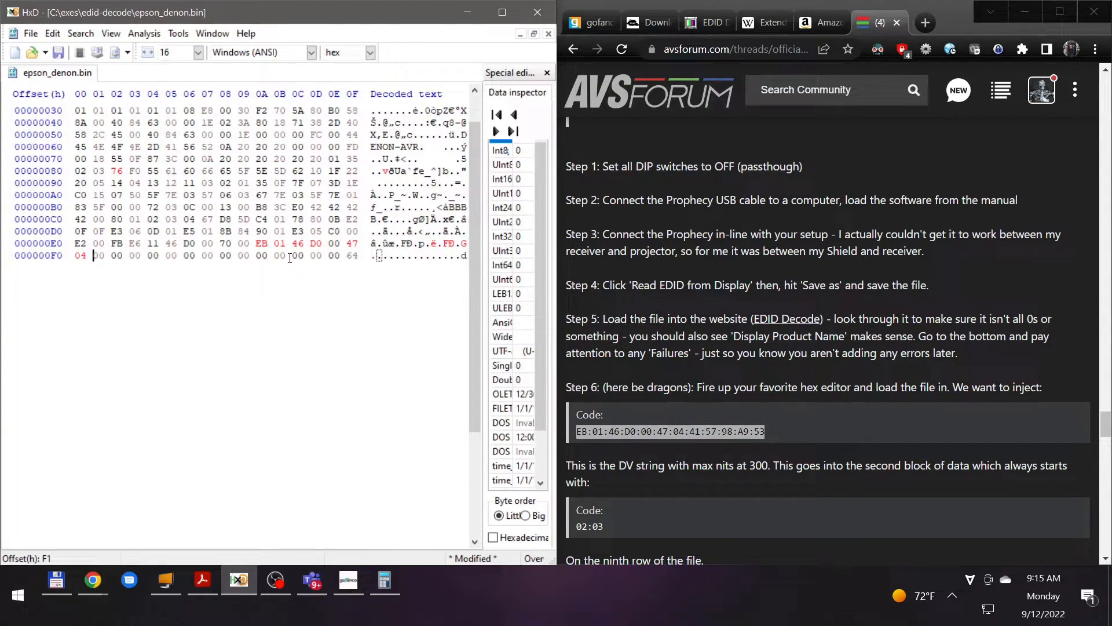
{"action": "type", "text": "41"}
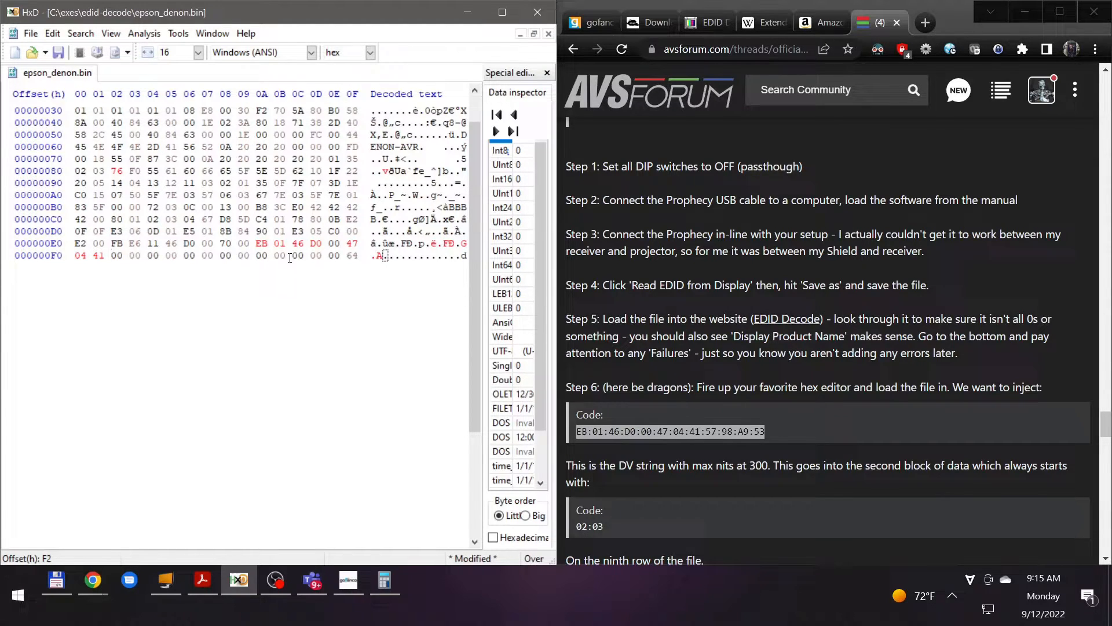
{"action": "type", "text": "57"}
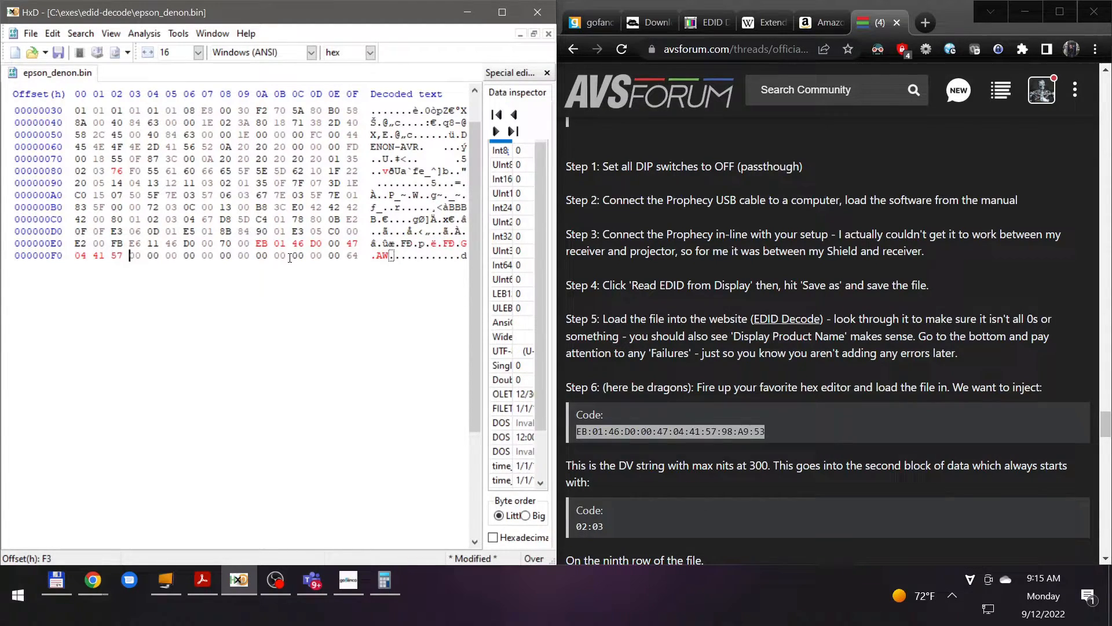
{"action": "type", "text": "98"}
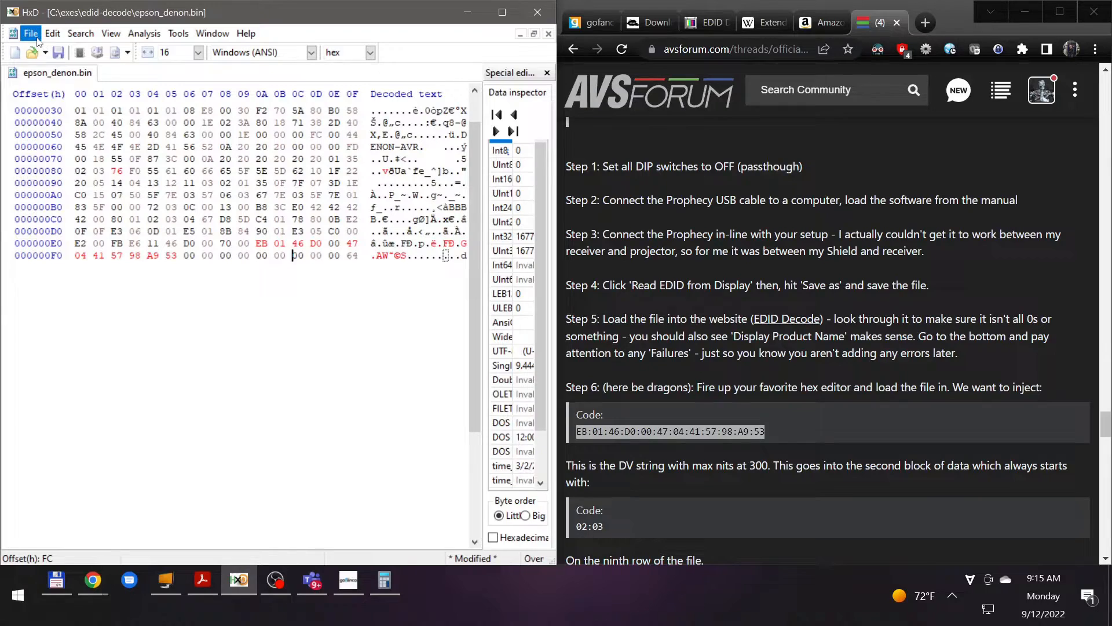
- Save the edited EDID as epson_denon_dv.bin and return to the EDID Decode page
{"action": "left_click", "coordinate": [30, 34]}
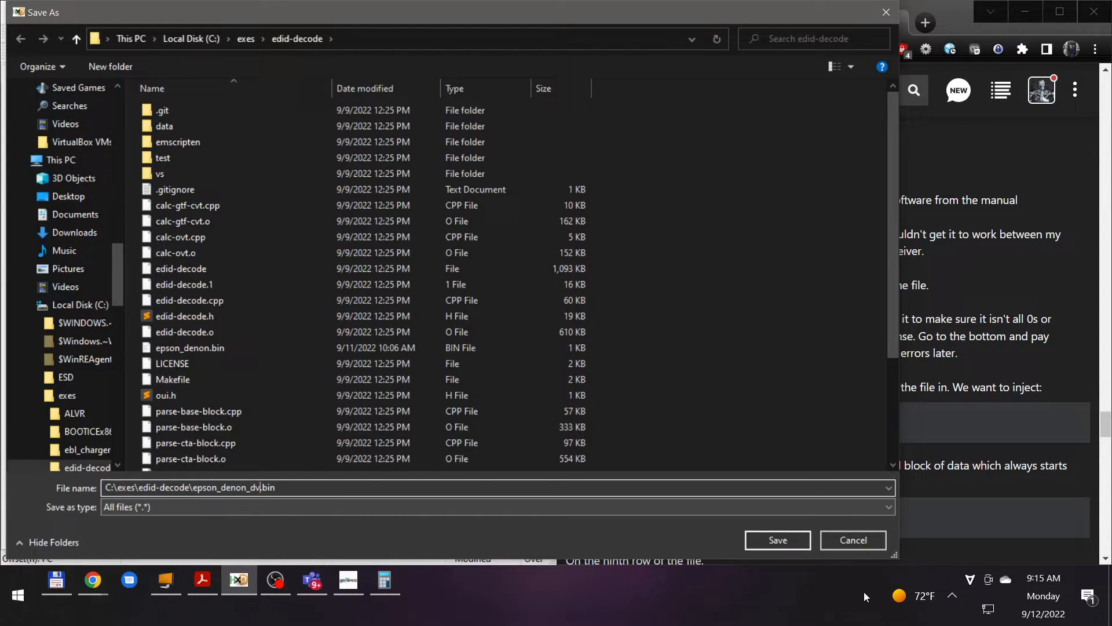
{"action": "left_click", "coordinate": [776, 540]}
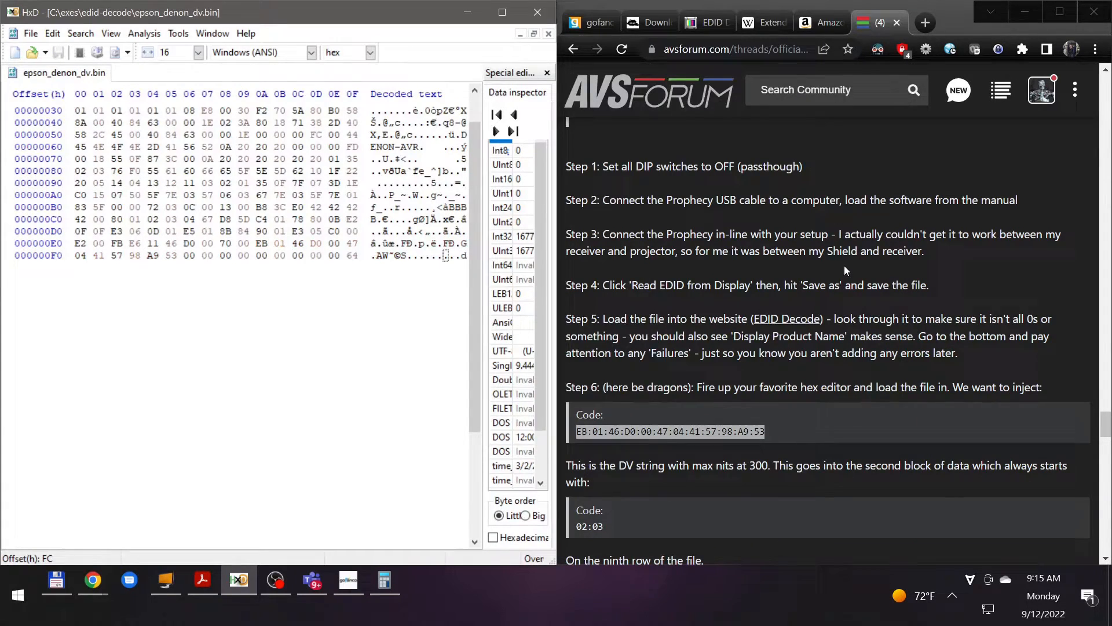
{"action": "left_click", "coordinate": [705, 22]}
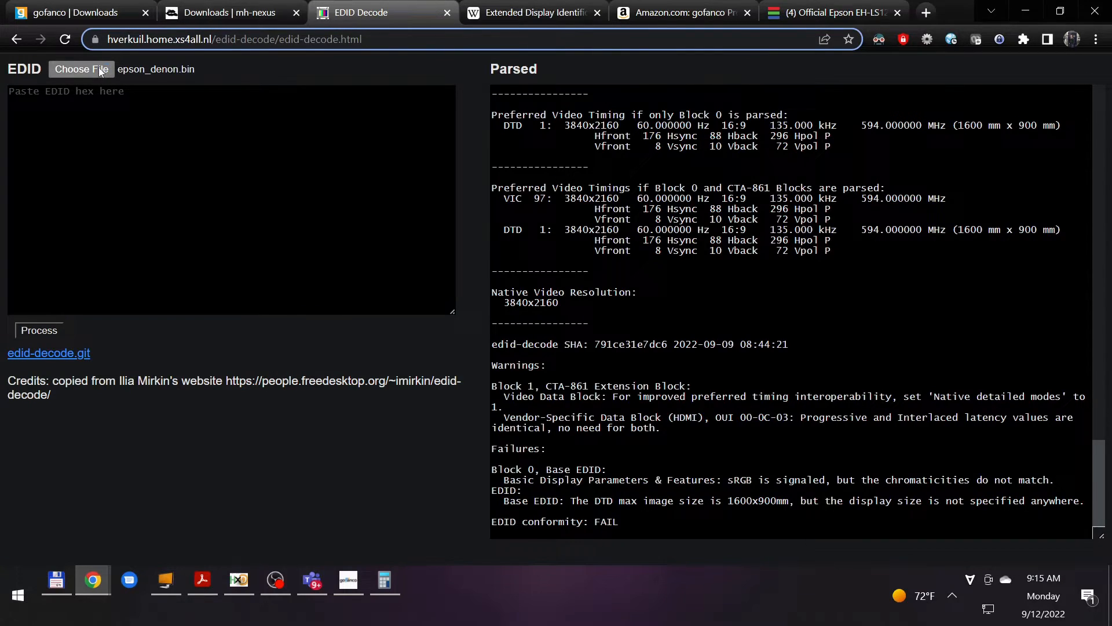
- Load epson_denon_dv.bin into EDID Decode, revealing the 0x64-should-be-0xdf checksum failure
{"action": "left_click", "coordinate": [81, 69]}
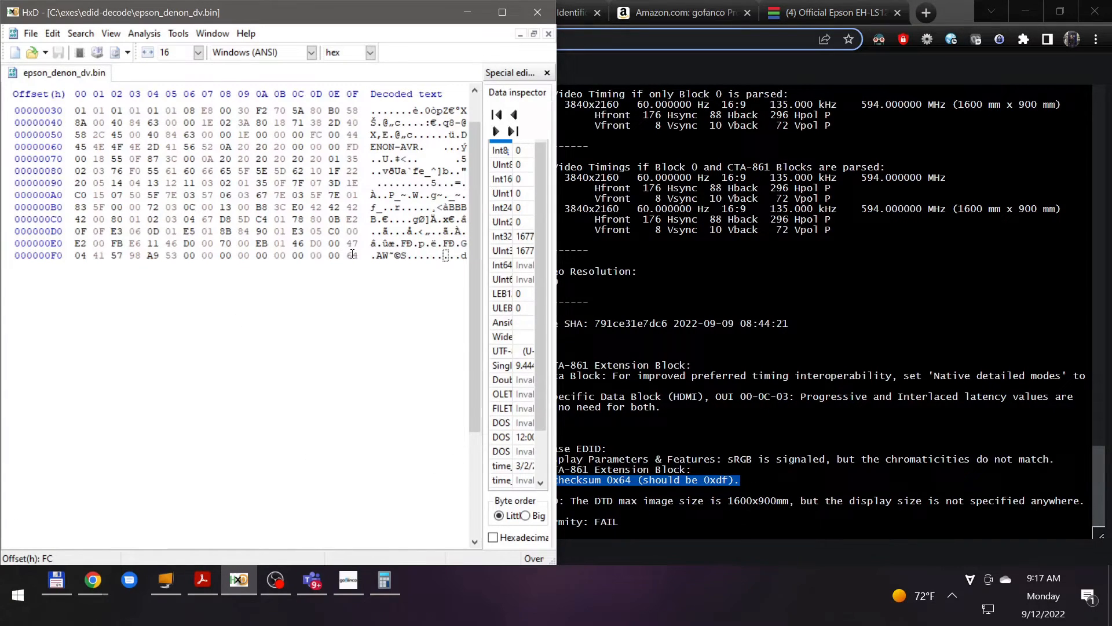
- Overwrite the final byte at offset FF with DF and save the corrected file
{"action": "type", "text": "DF"}
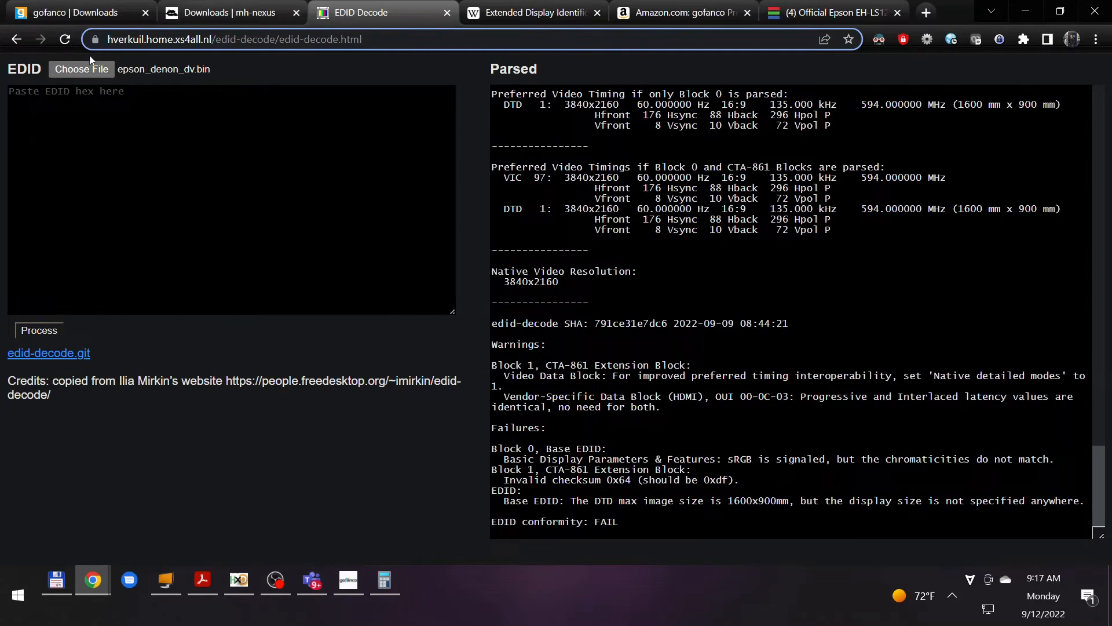
- Reparse epson_denon_dv.bin, confirming the Dolby Vision block at 332 cd/m² and checksum 0xdf
{"action": "left_click", "coordinate": [81, 68]}
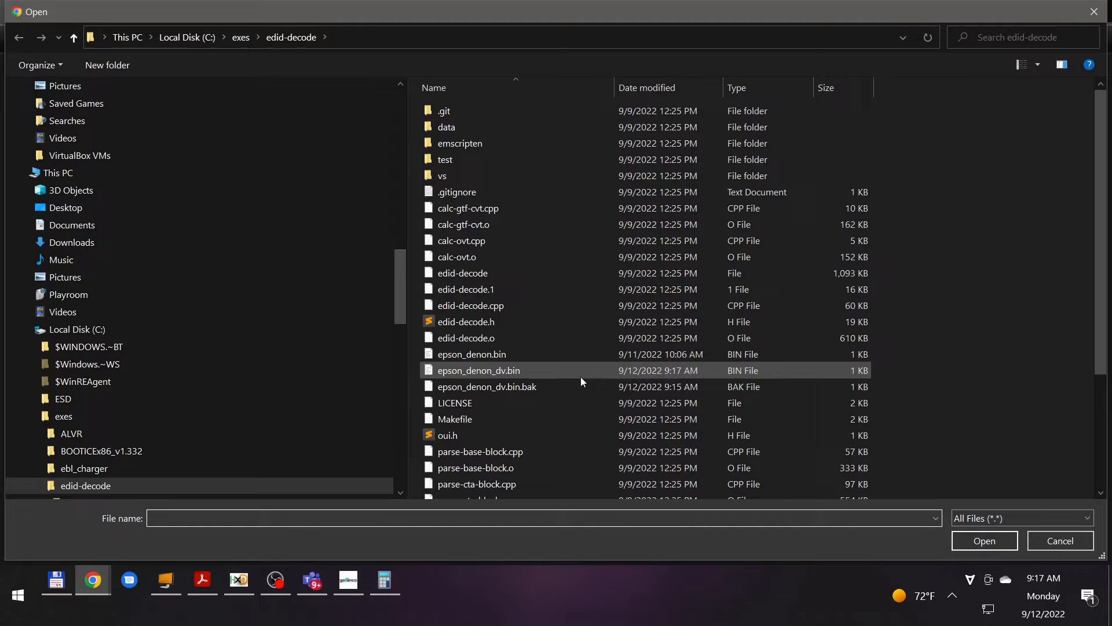
{"action": "left_click", "coordinate": [984, 541]}
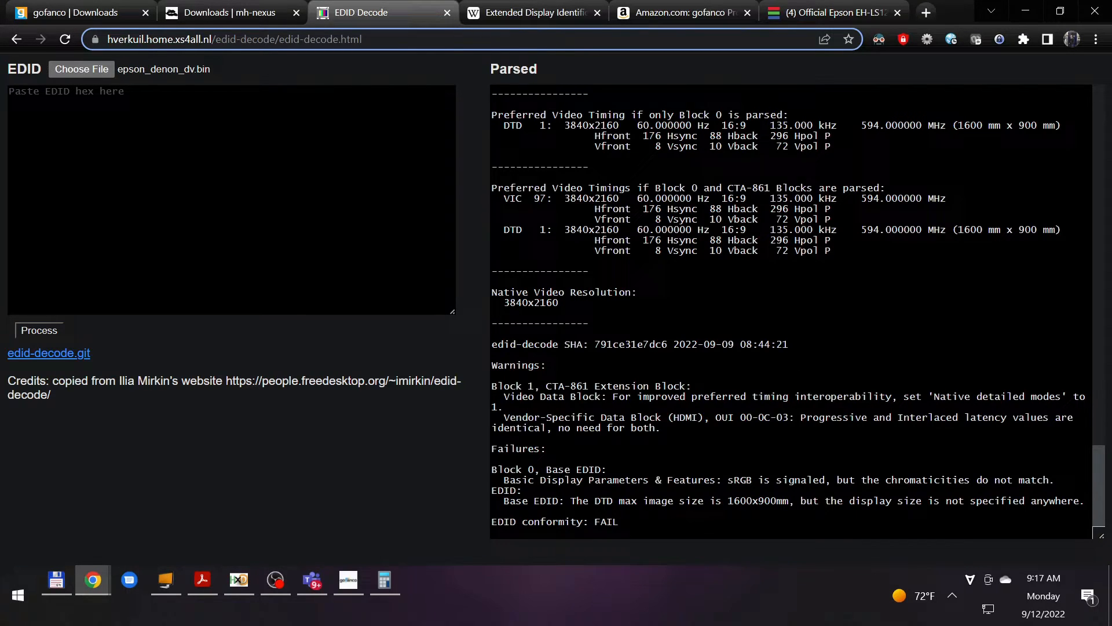
{"action": "left_click_drag", "start_coordinate": [491, 364], "coordinate": [585, 479]}
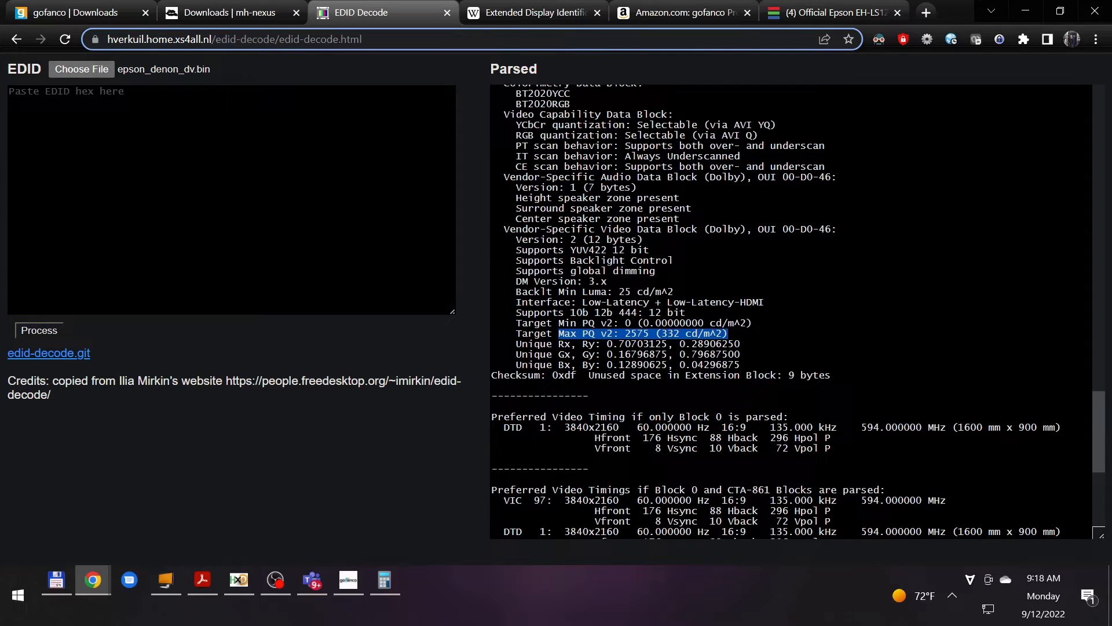
{"action": "left_click", "coordinate": [347, 579]}
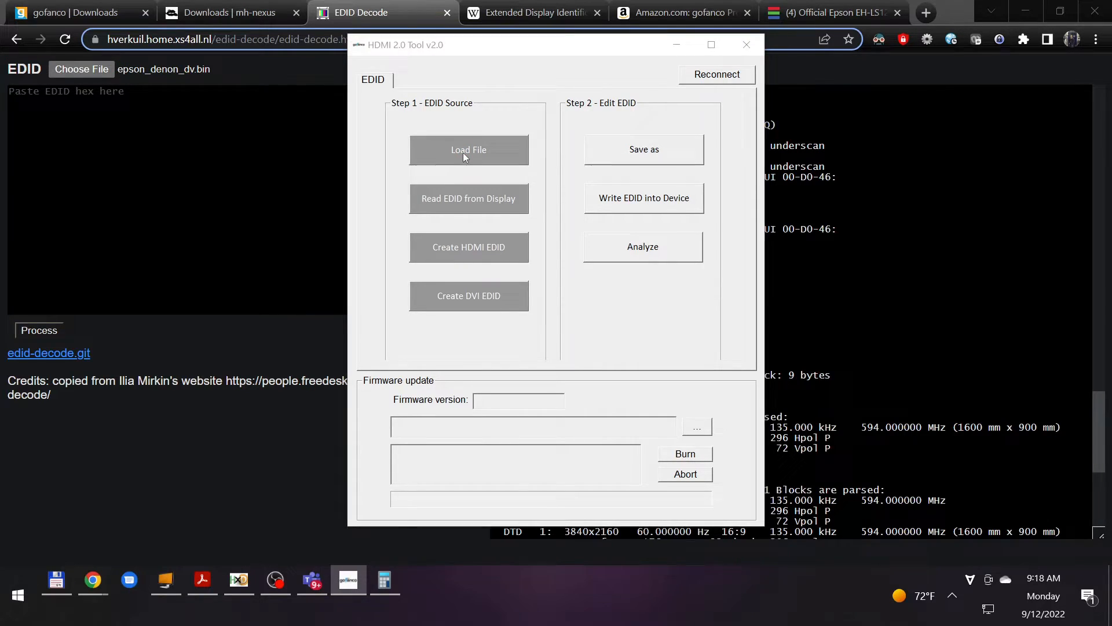
- Start loading an EDID from a file under Step 1 - EDID Source
{"action": "left_click", "coordinate": [468, 150]}
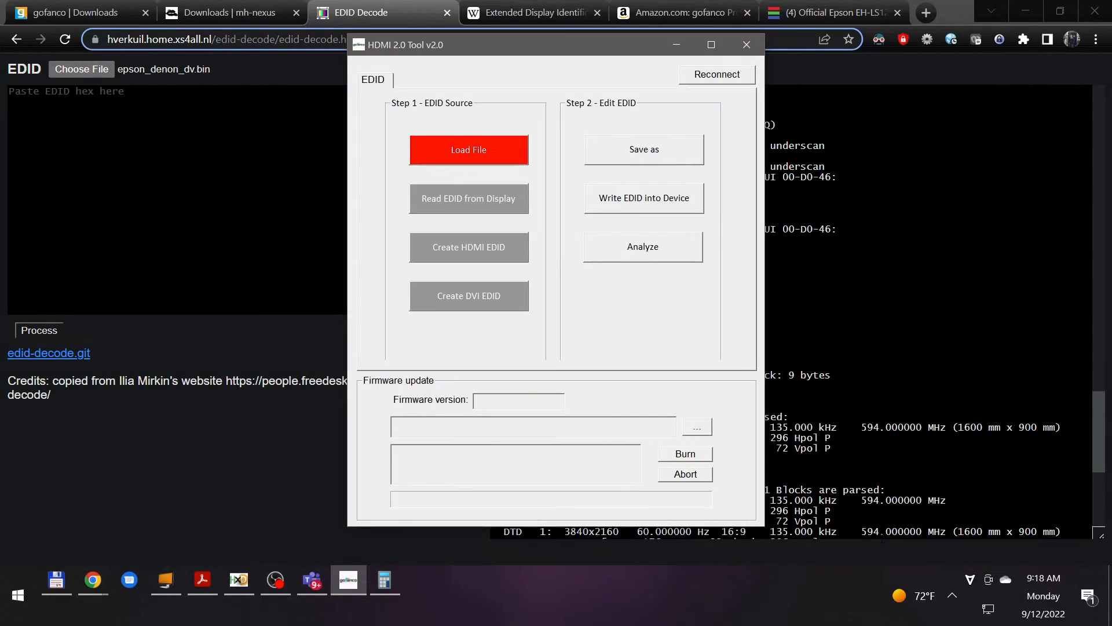
{"action": "mouse_move", "coordinate": [482, 267]}
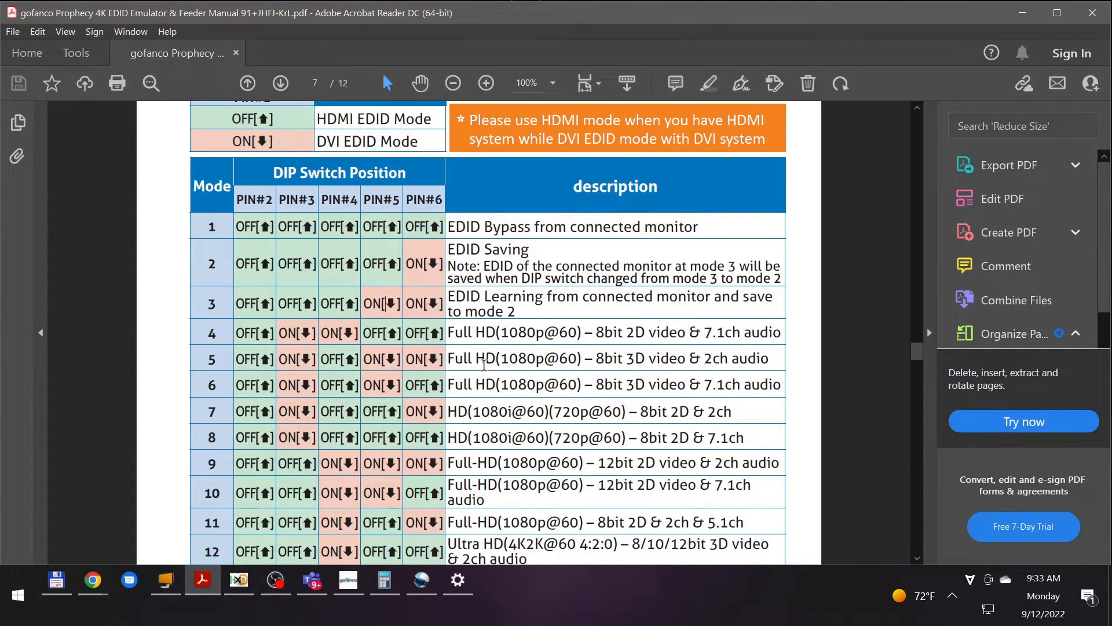
{"action": "scroll", "scroll_direction": "down", "scroll_amount": 3}
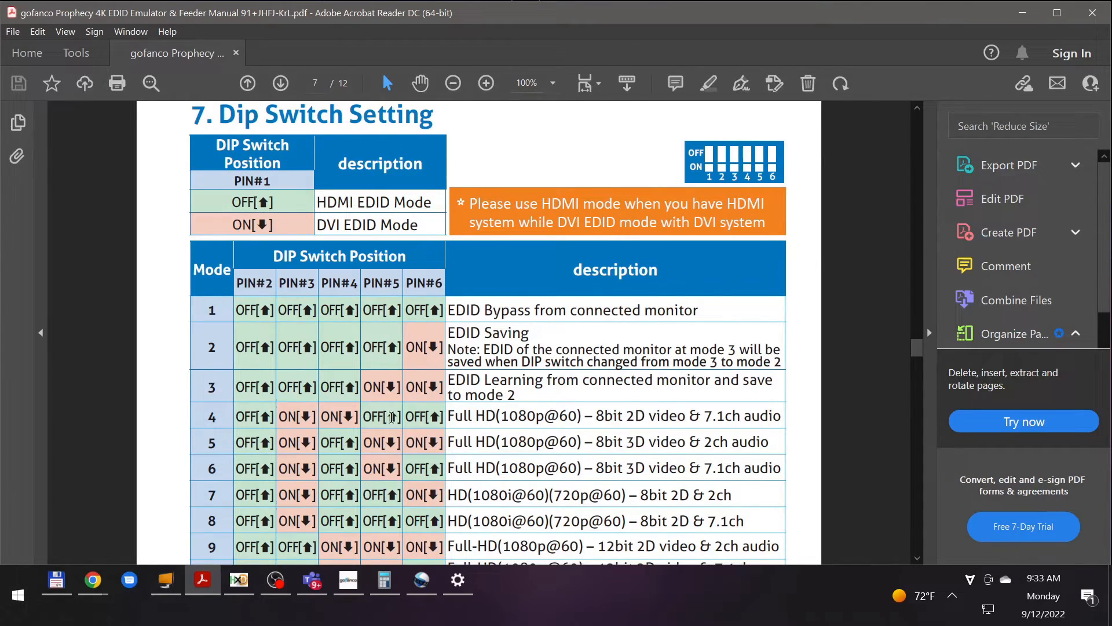
{"action": "scroll", "scroll_direction": "down", "scroll_amount": 3}
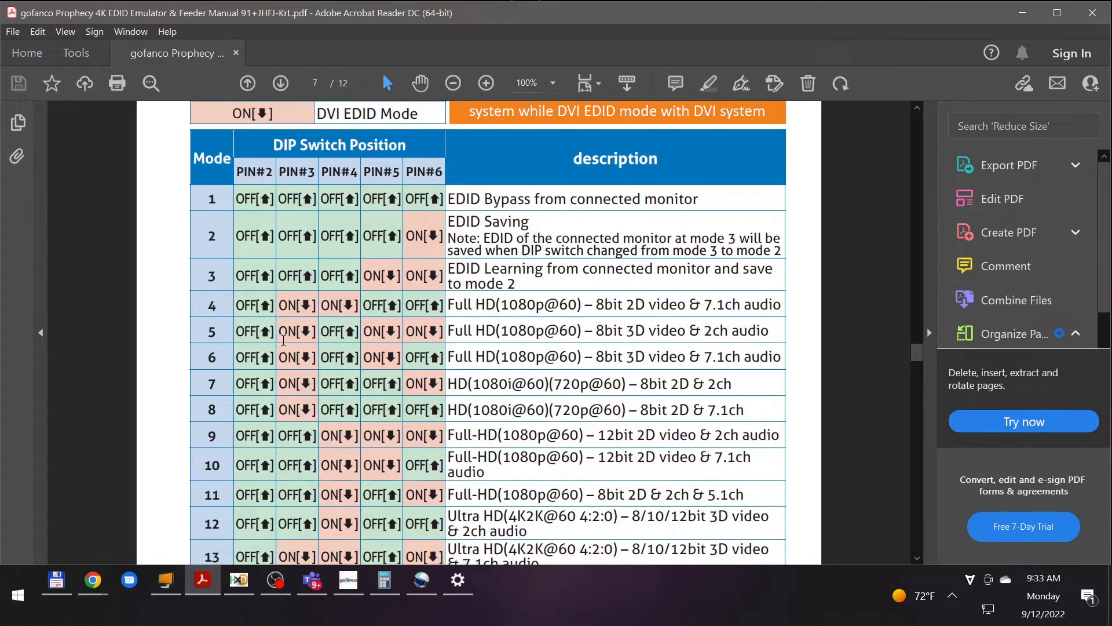
{"action": "scroll", "scroll_direction": "down", "scroll_amount": 3}
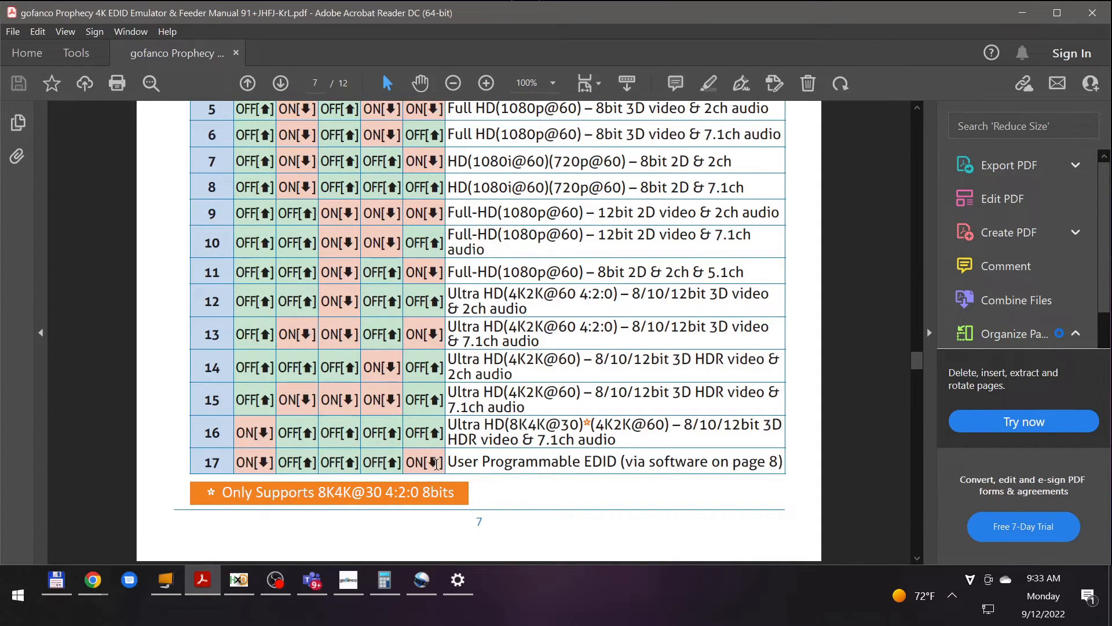
{"action": "mouse_move", "coordinate": [201, 579]}
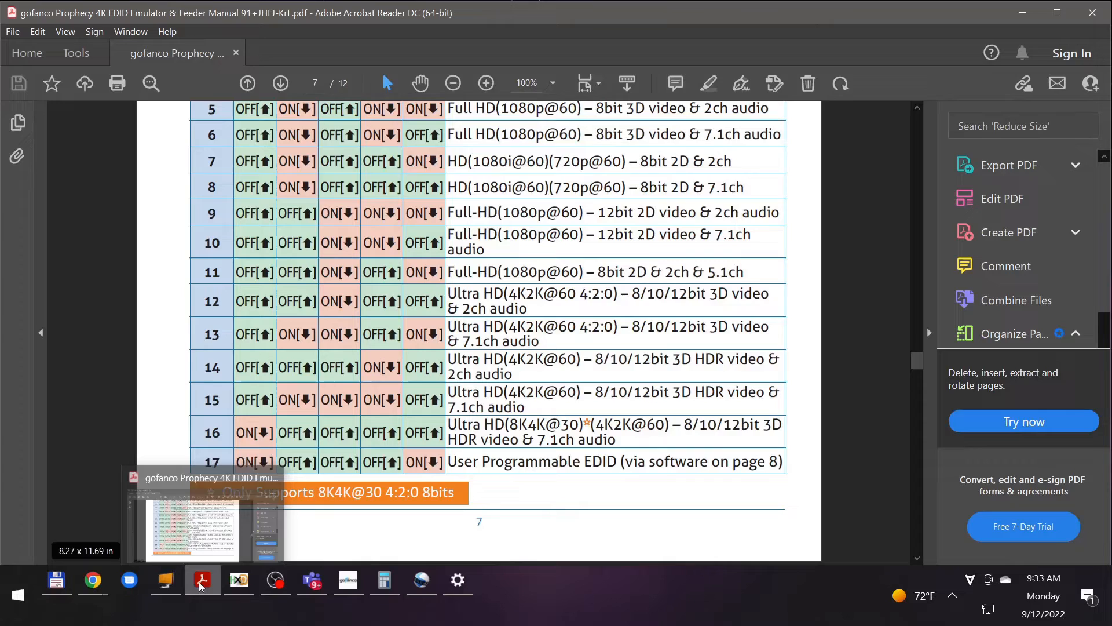
{"action": "scroll", "scroll_direction": "down", "scroll_amount": 3}
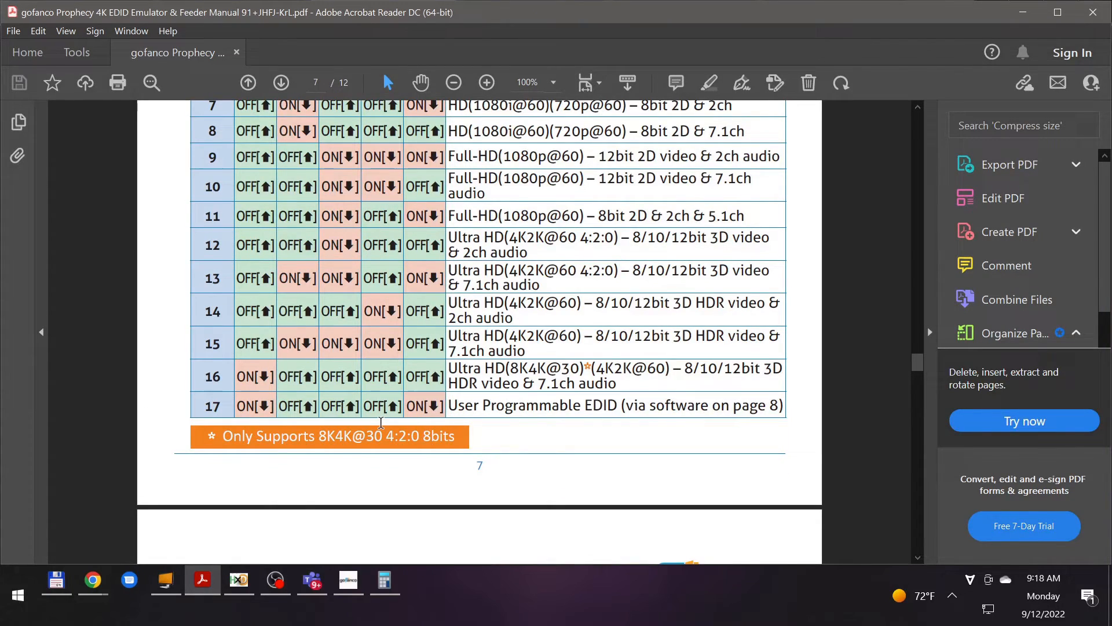